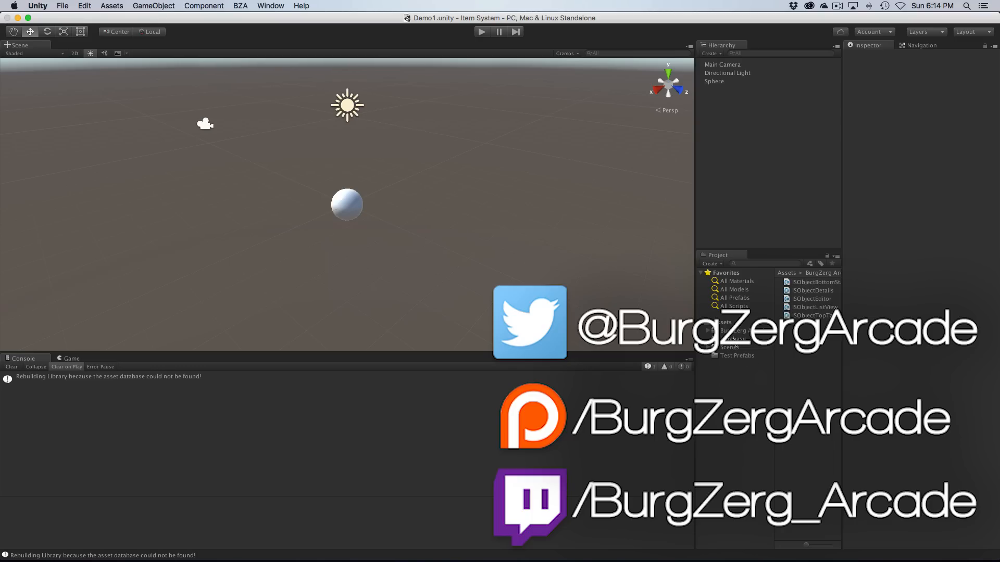
# - Create a new C# script named ISObjectCategory inside the ISObject Editor scripts folder
pyautogui.click(743, 330)
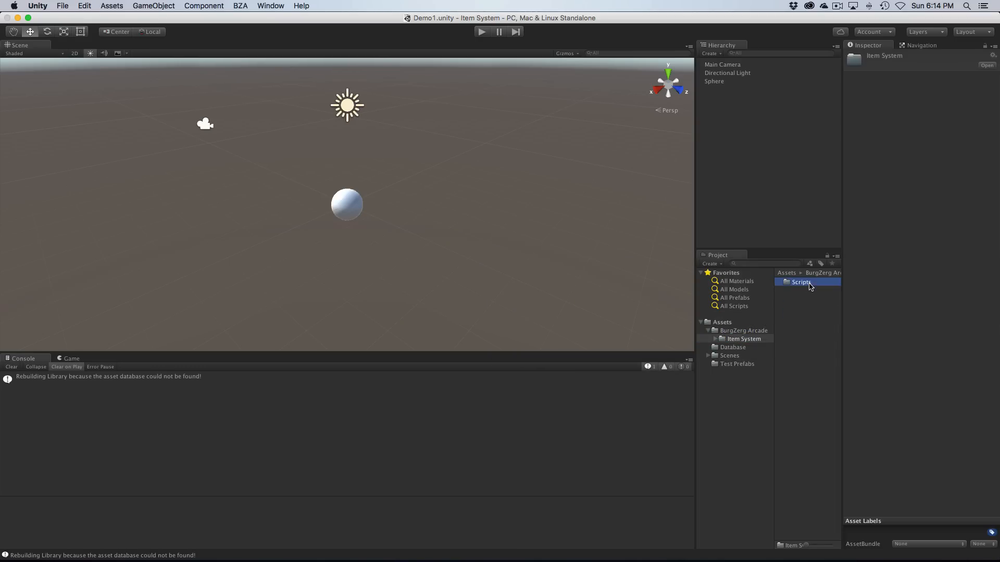
pyautogui.rightClick(748, 355)
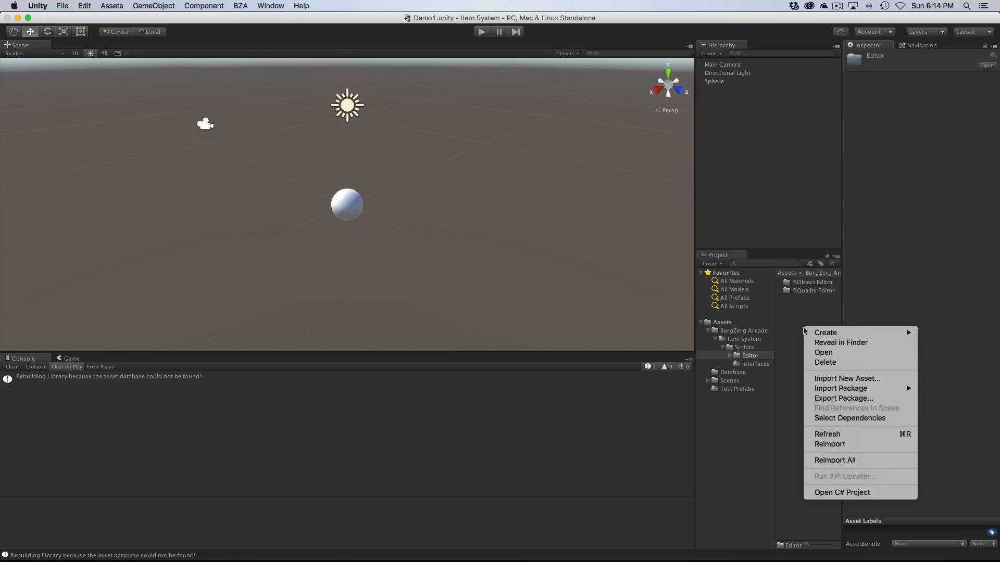
pyautogui.moveTo(824, 332)
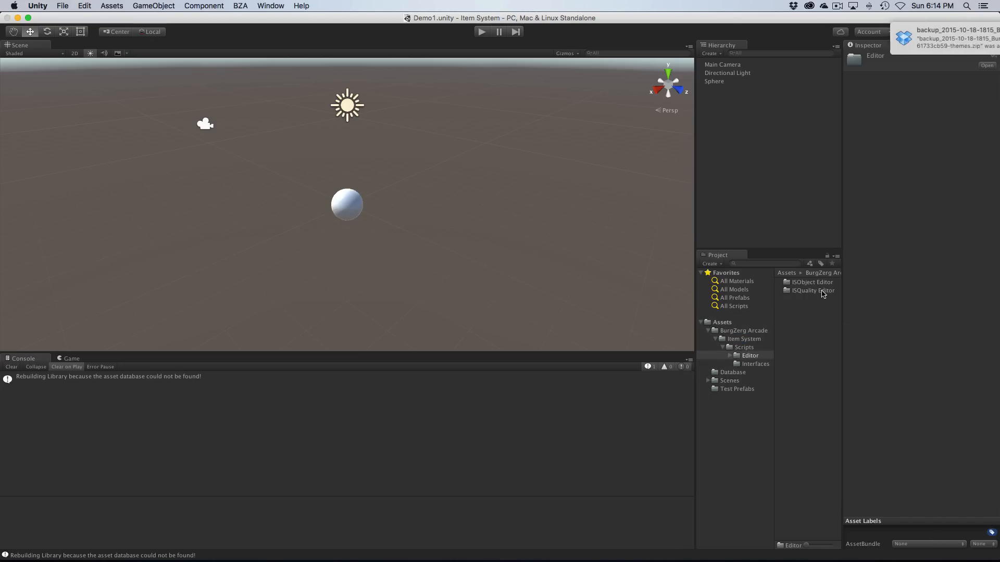
pyautogui.rightClick(759, 363)
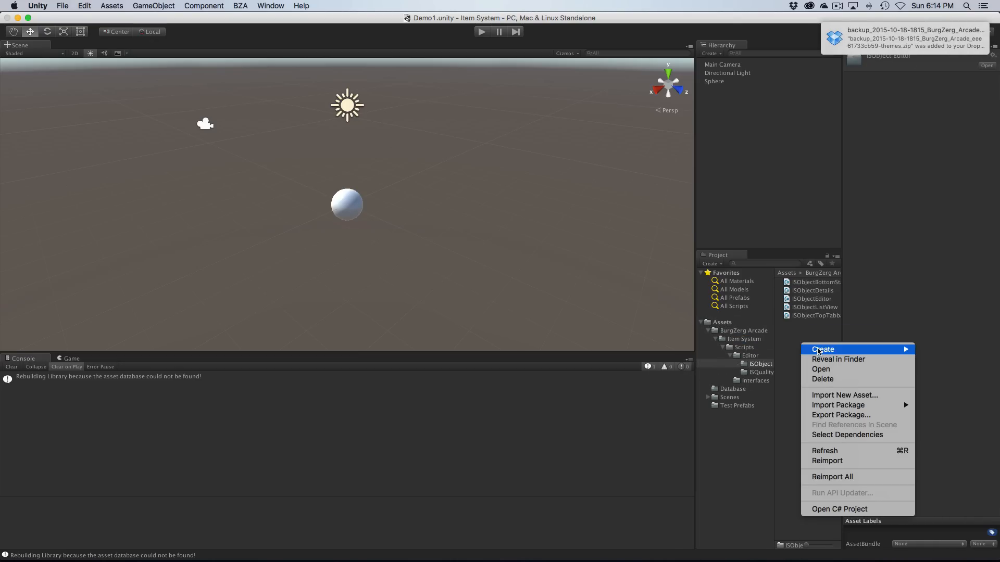
pyautogui.moveTo(822, 349)
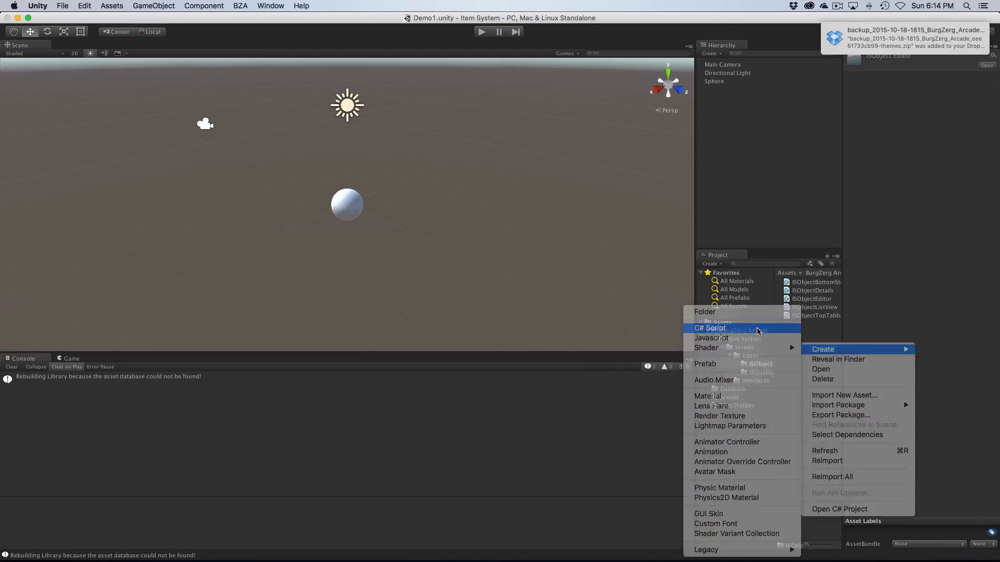
pyautogui.click(709, 328)
pyautogui.write('ISObjectCategory')
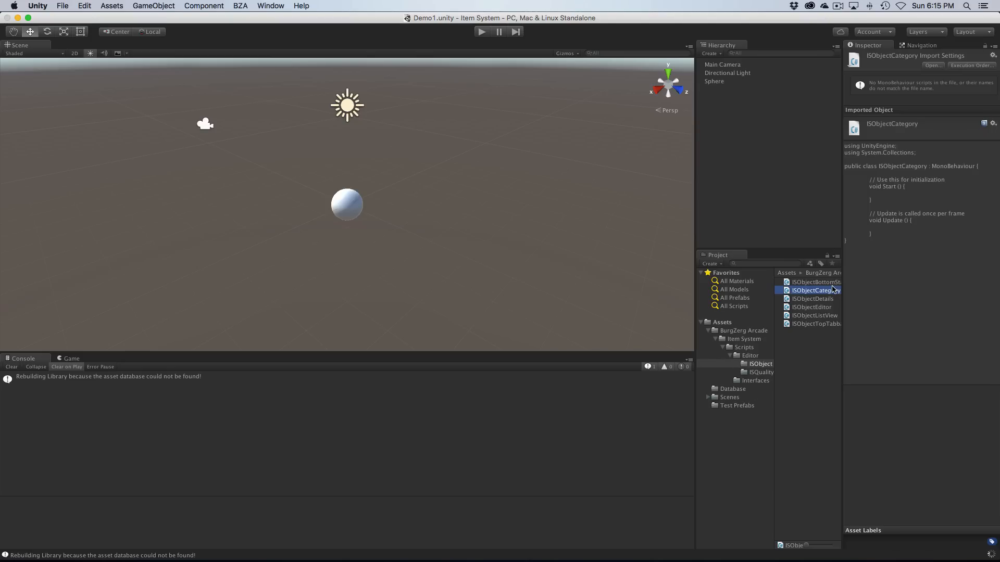
# - Strip ISObjectCategory to an empty class and wrap it in the BurgZergArcade.ItemSystem.Editor namespace from ISObjectEditor
pyautogui.doubleClick(814, 315)
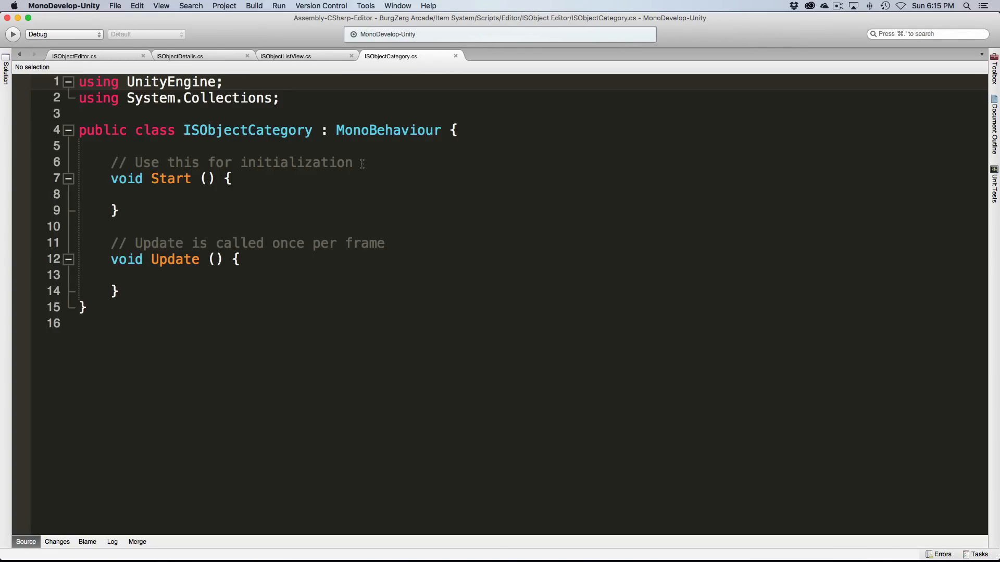
pyautogui.click(388, 130)
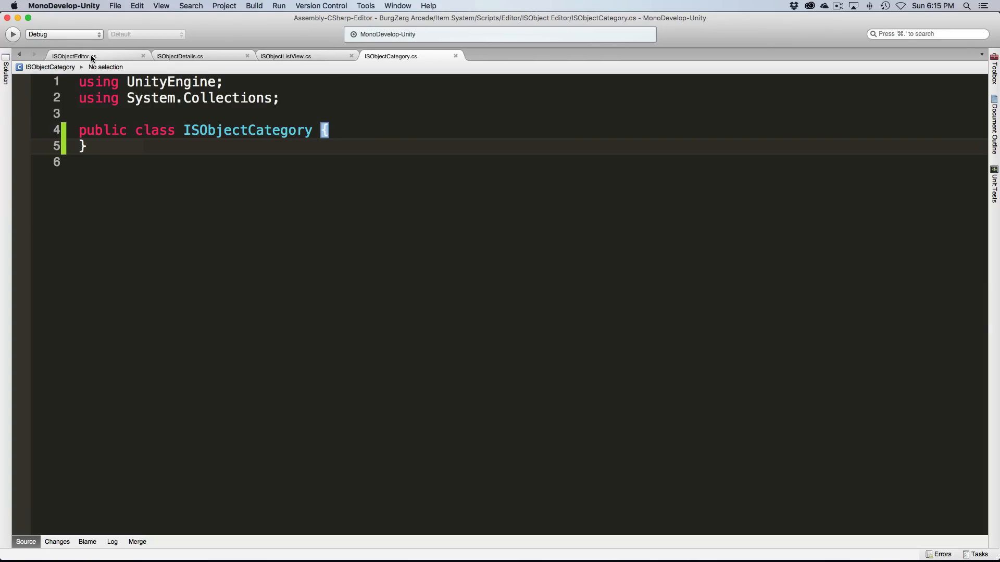
pyautogui.click(72, 56)
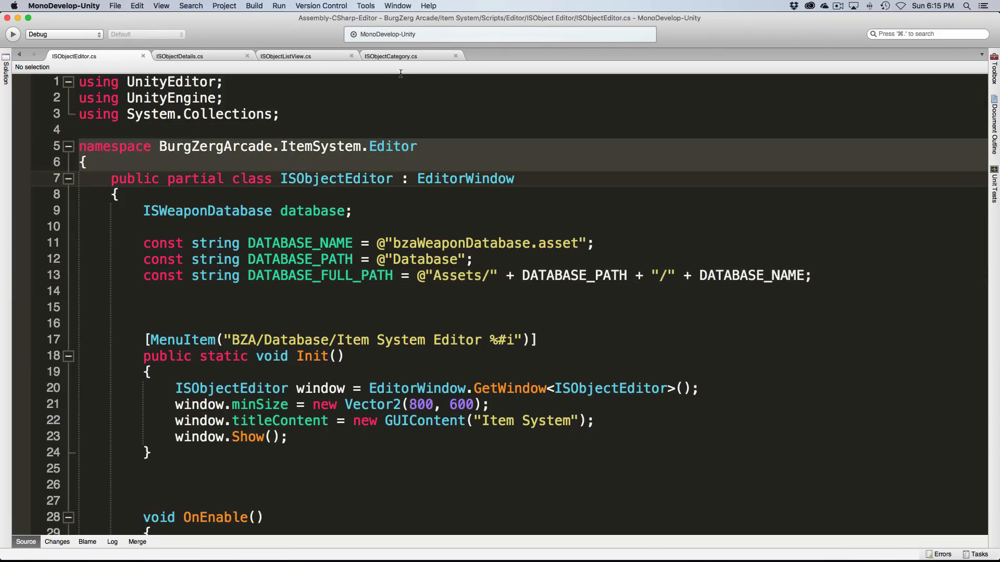
pyautogui.click(391, 56)
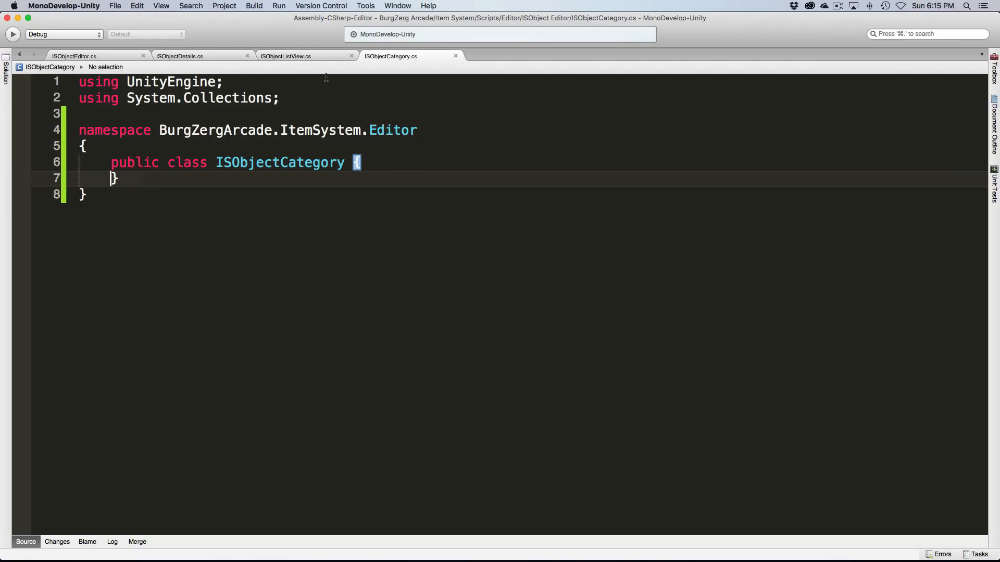
# - Paste ISObjectEditor's database and DATABASE_* declarations, retype database as ISArmorDatabase and drop const from the strings
pyautogui.click(73, 57)
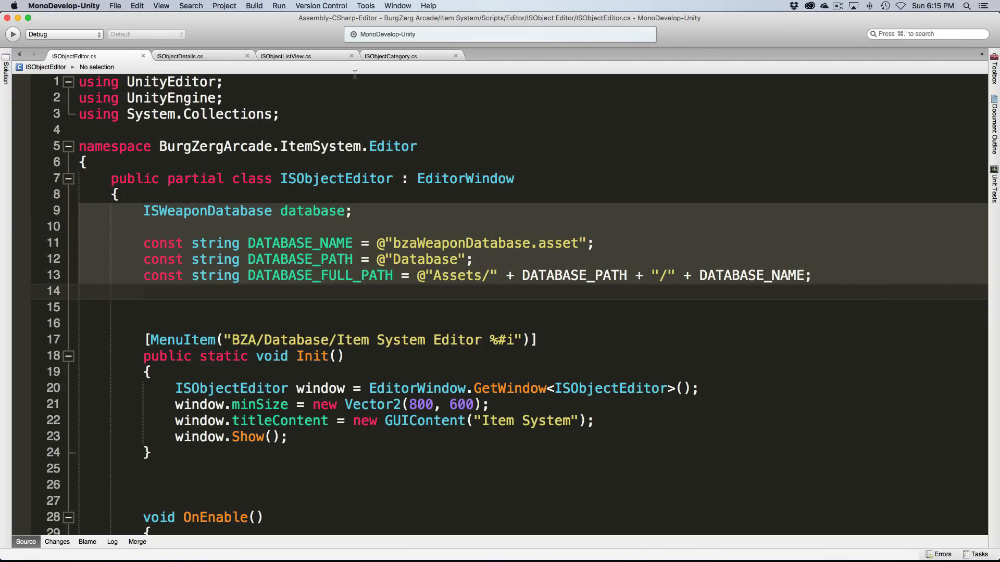
pyautogui.click(391, 57)
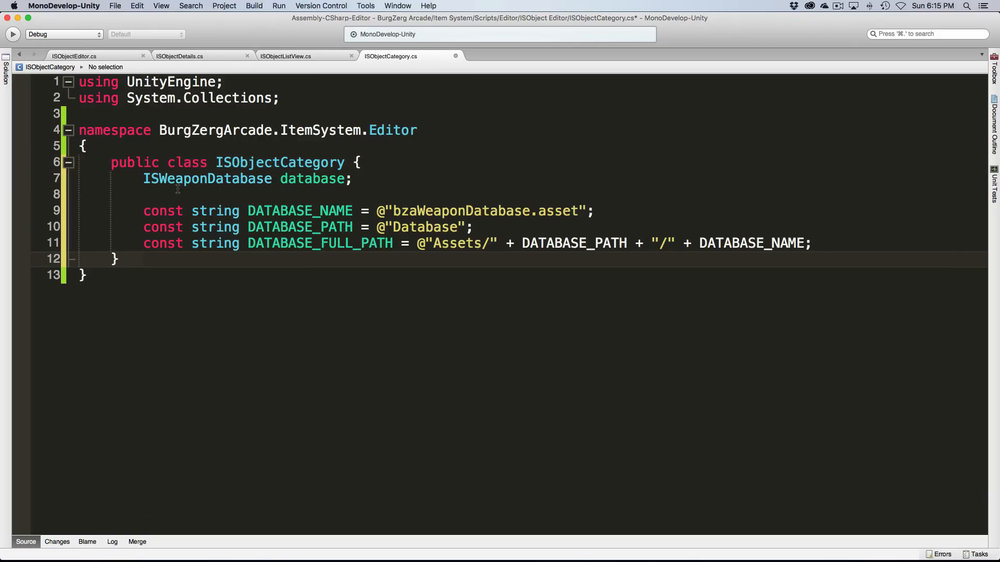
pyautogui.click(312, 178)
pyautogui.write('Armor')
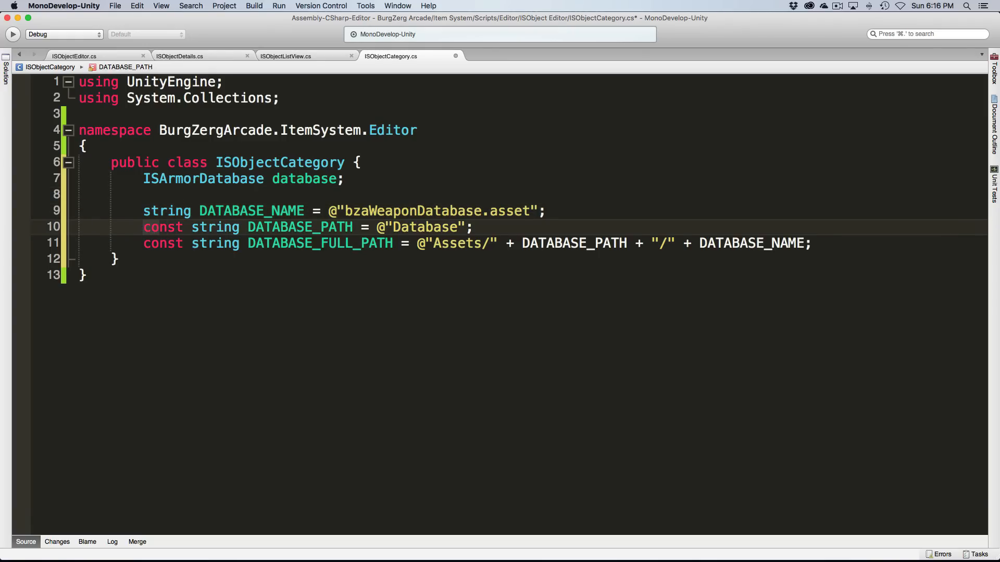
pyautogui.press('Backspace')
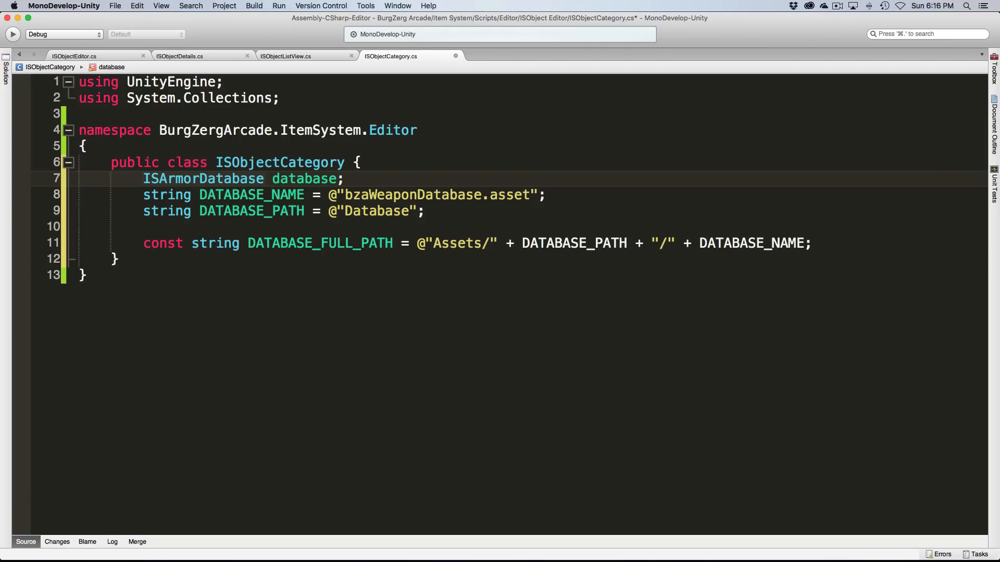
pyautogui.click(142, 178)
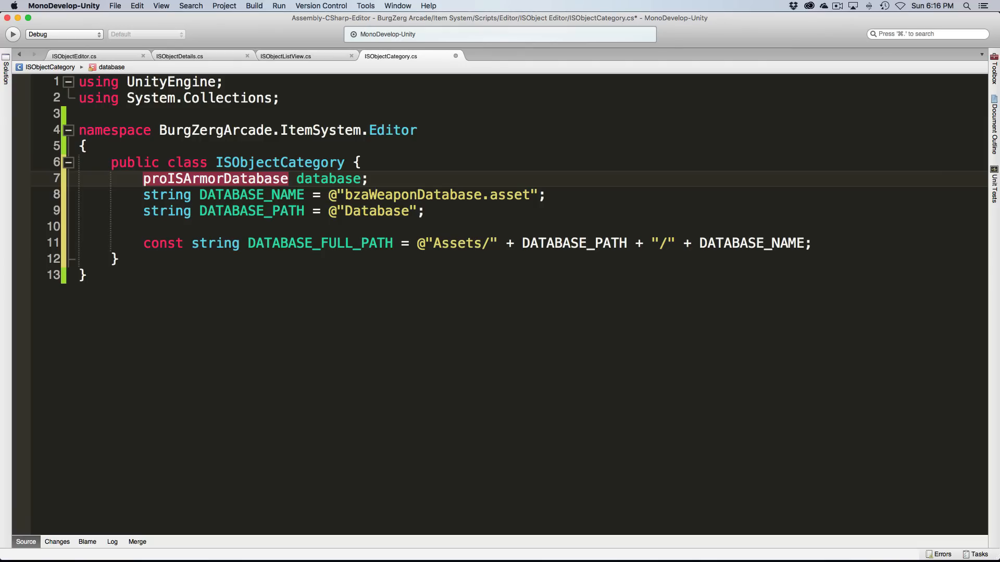
# - Make database, DATABASE_NAME and DATABASE_PATH protected {get;set;} auto-properties with old values commented out
pyautogui.write('protected')
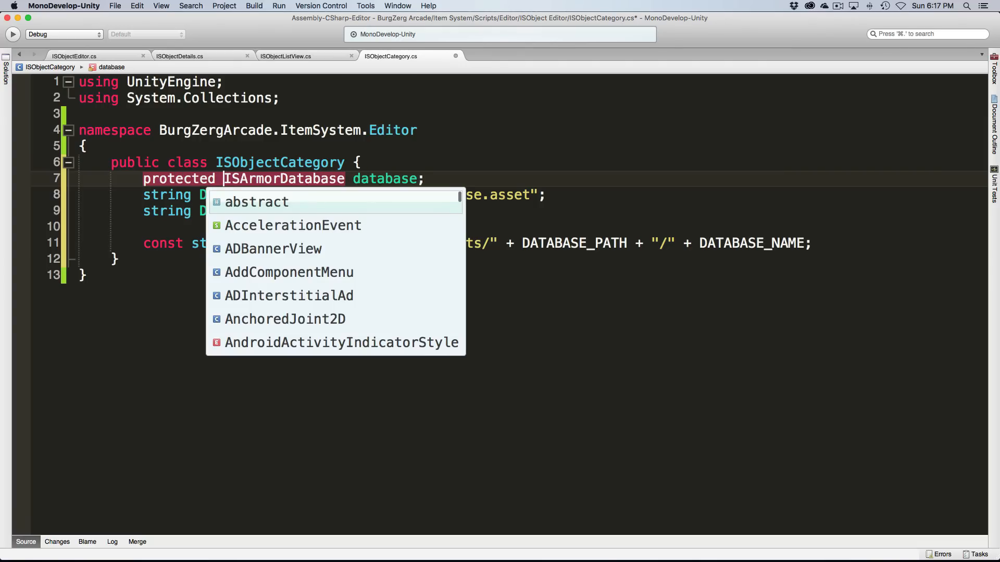
pyautogui.press('Escape')
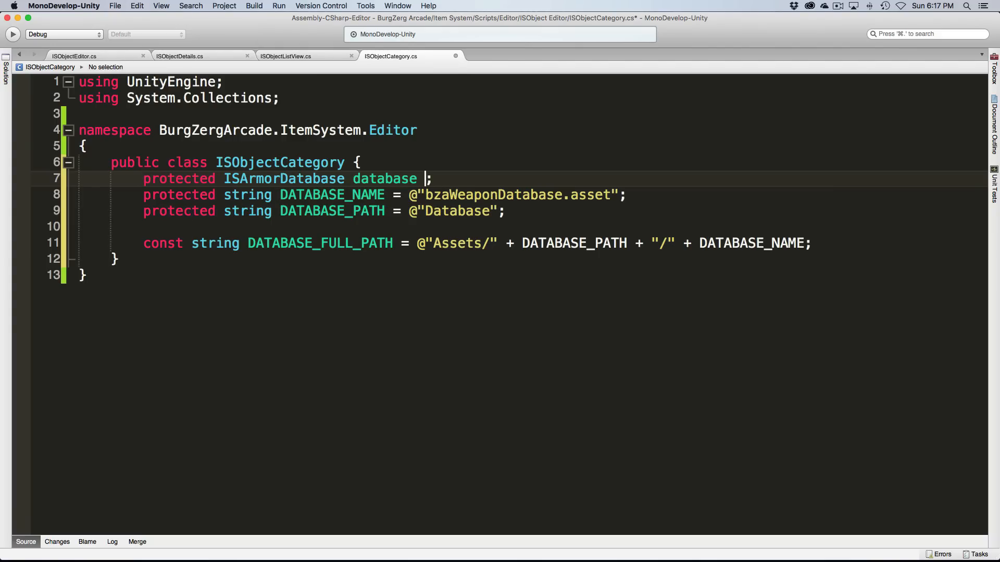
pyautogui.write('{get')
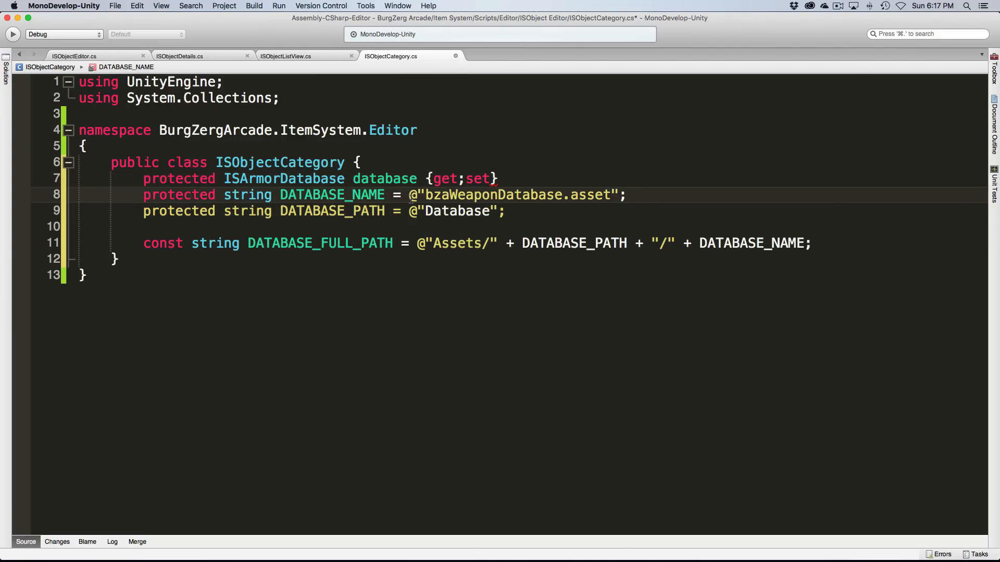
pyautogui.write('{}')
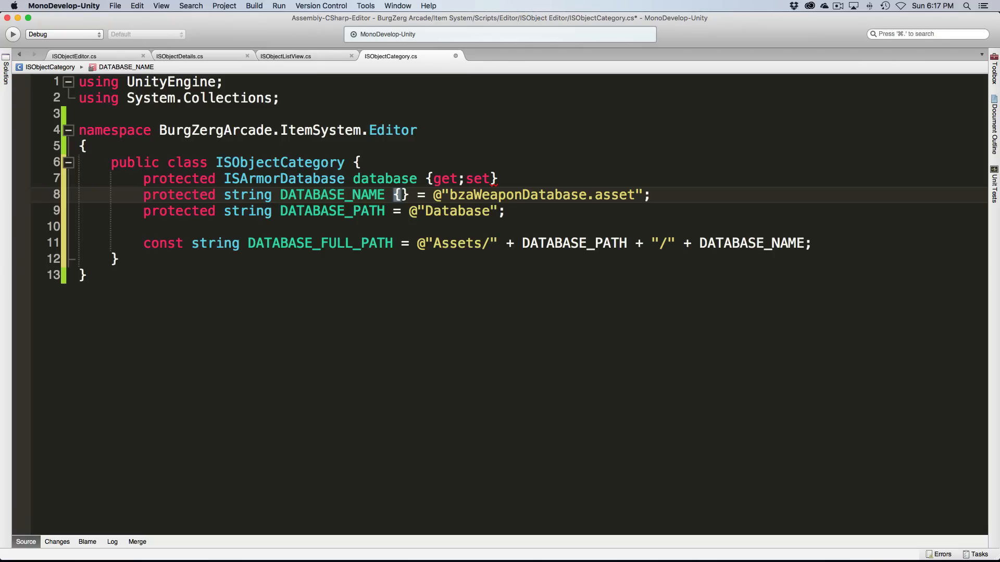
pyautogui.write('get')
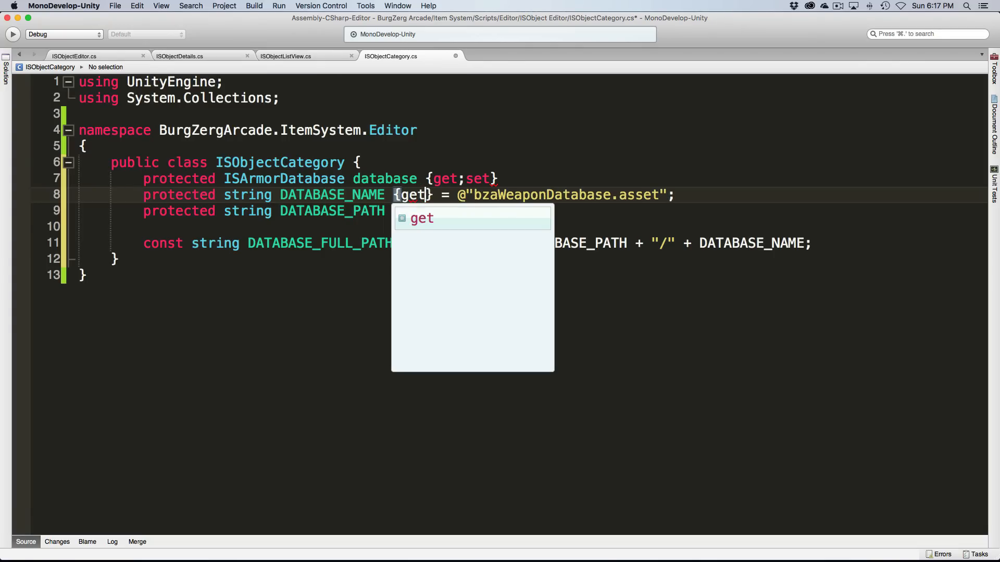
pyautogui.write('set;')
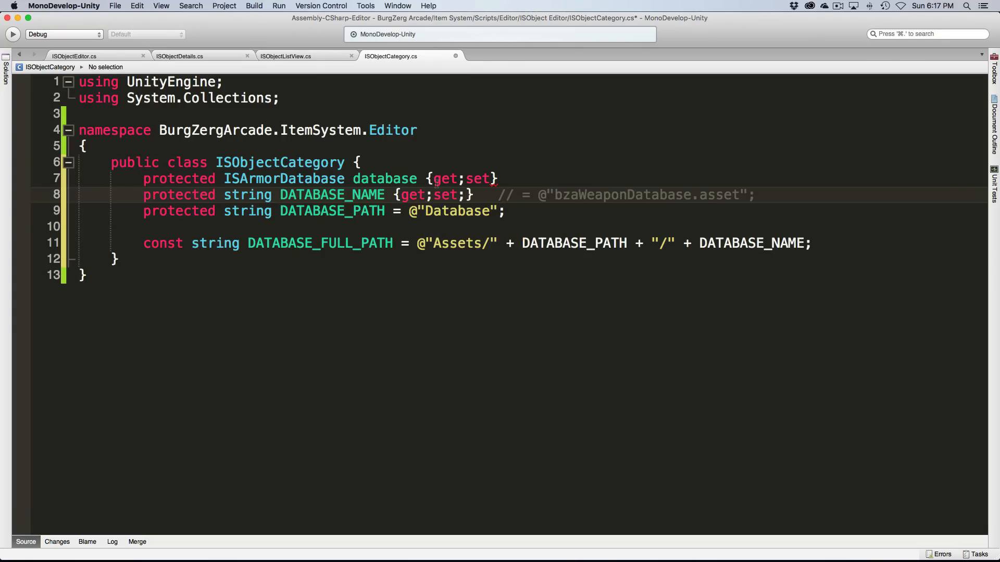
pyautogui.write('{}')
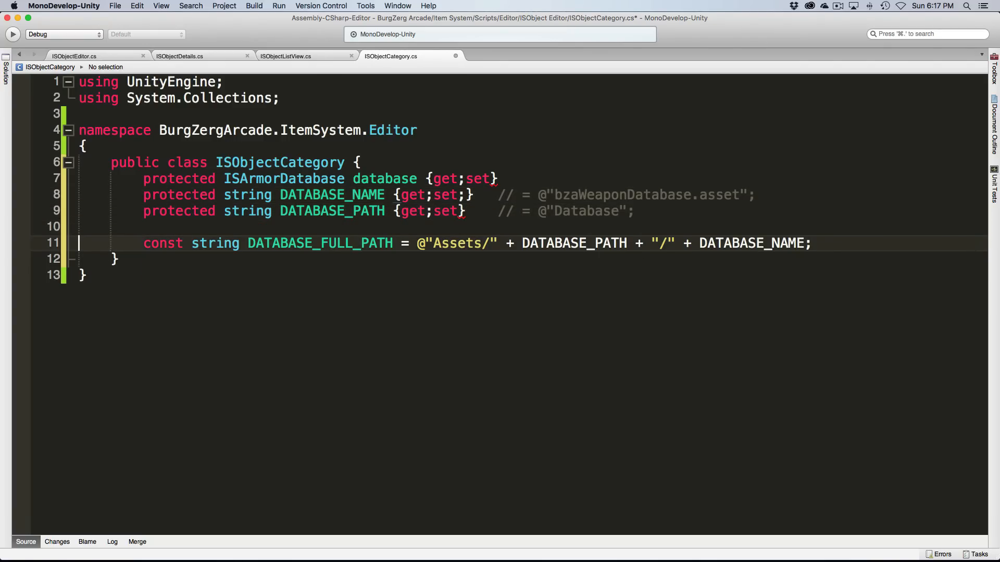
pyautogui.click(115, 260)
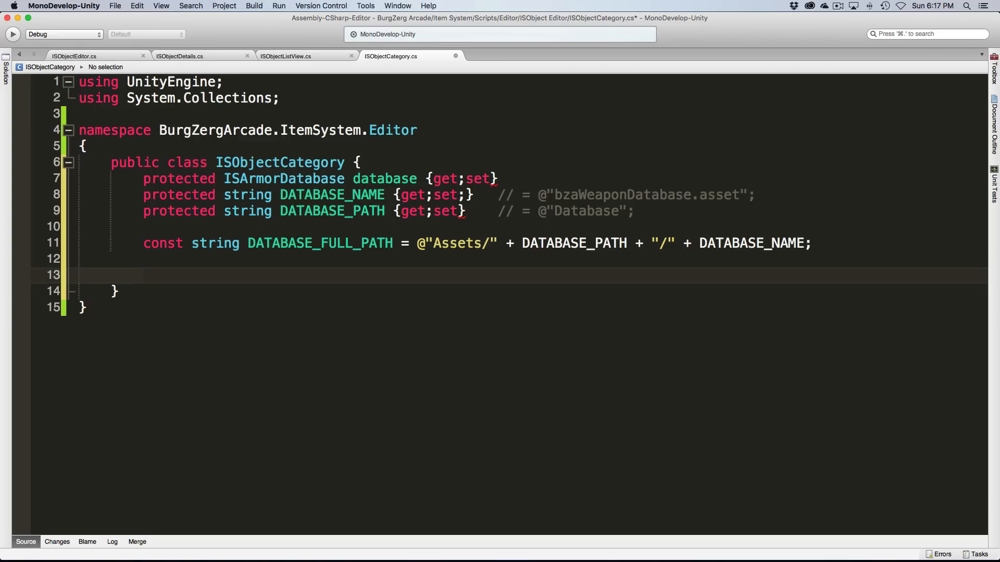
# - Add public string DatabaseFullPath returning @"Assets/" + DATABASE_PATH + "/" + DATABASE_NAME
pyautogui.write('public')
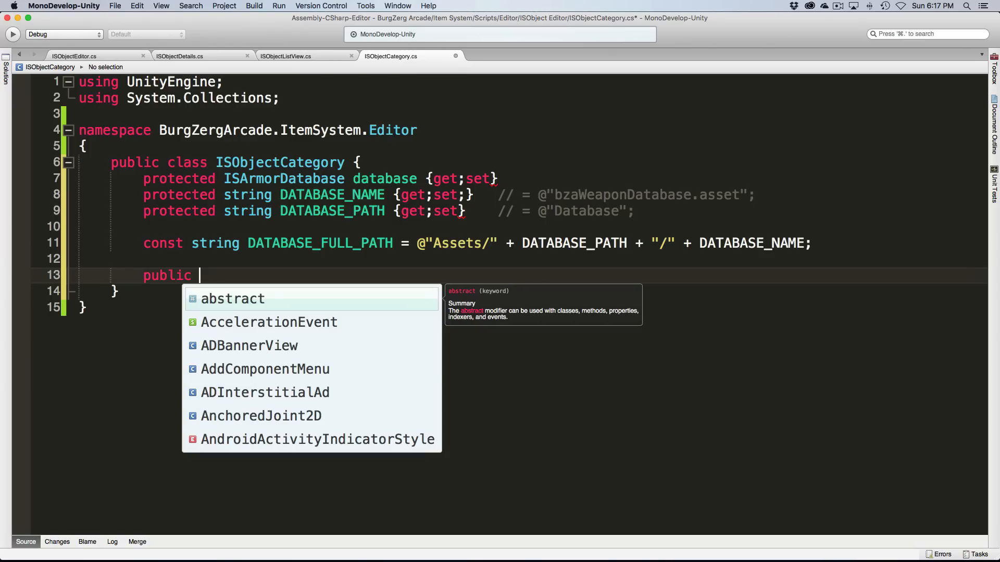
pyautogui.write('string')
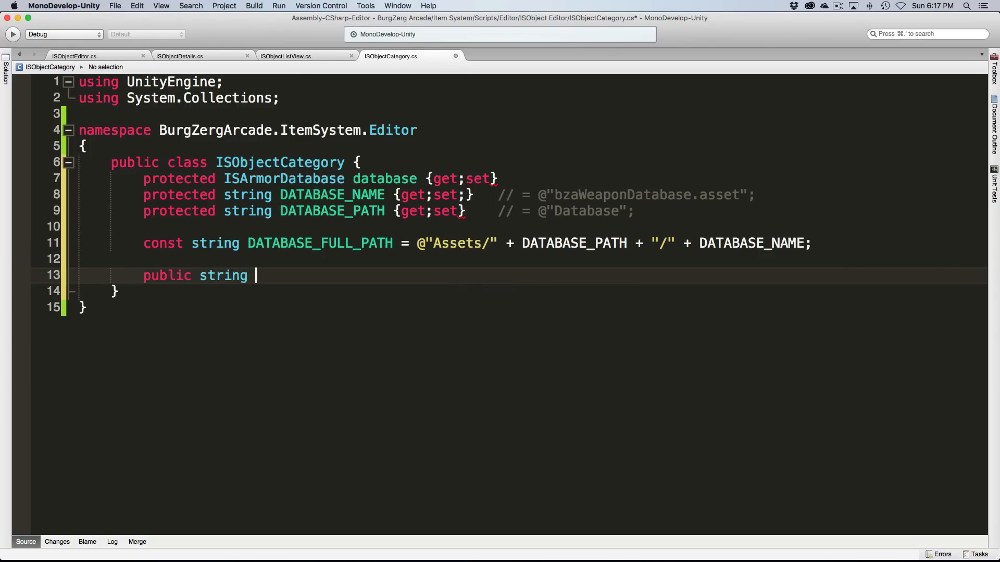
pyautogui.write('DatabaseFullPath')
pyautogui.write('get{ return ')
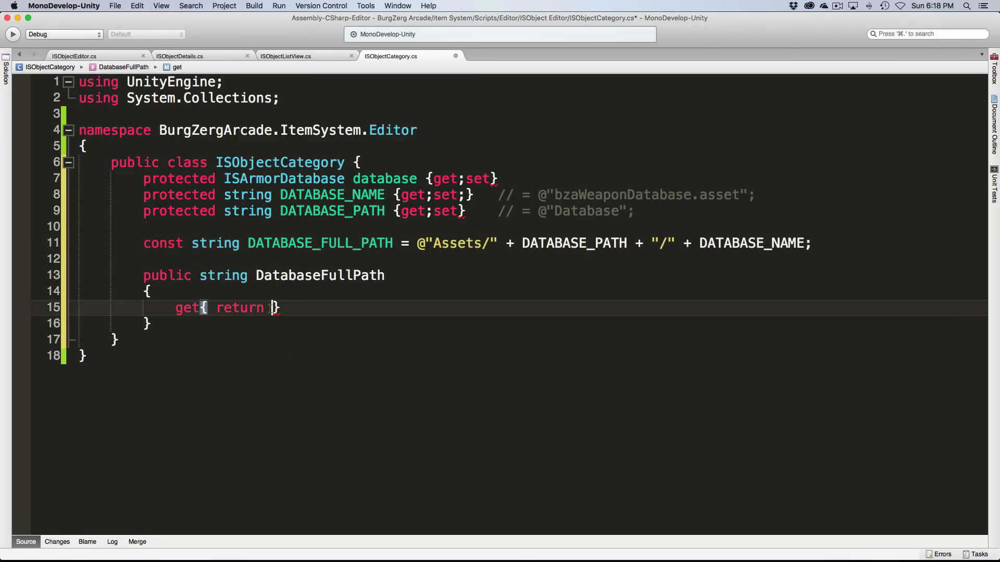
pyautogui.write('@"Assets/" + DATABASE_PATH + "/" + DATABASE_NAME;')
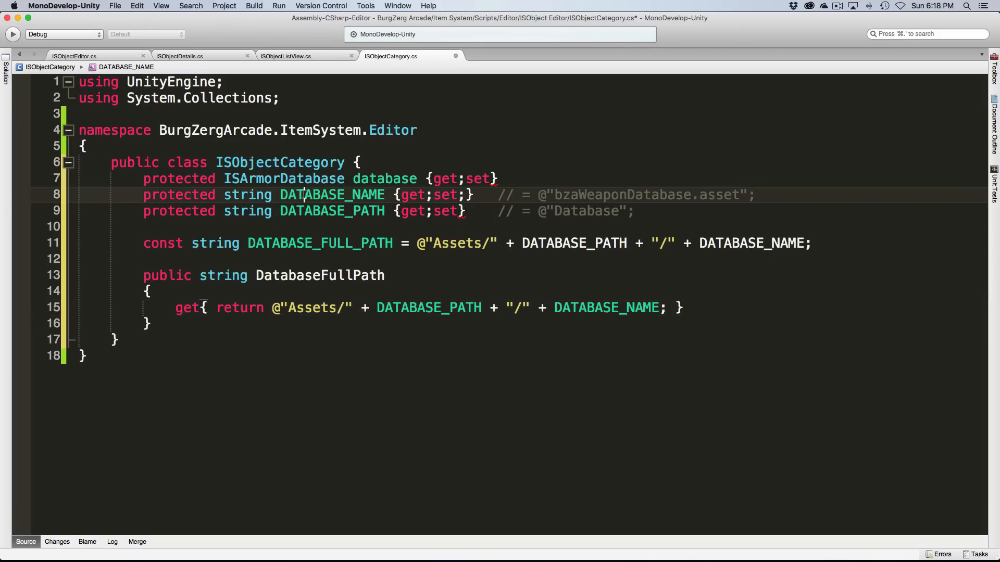
# - Rename the DATABASE_NAME property to dbName via Refactor > Rename
pyautogui.rightClick(305, 195)
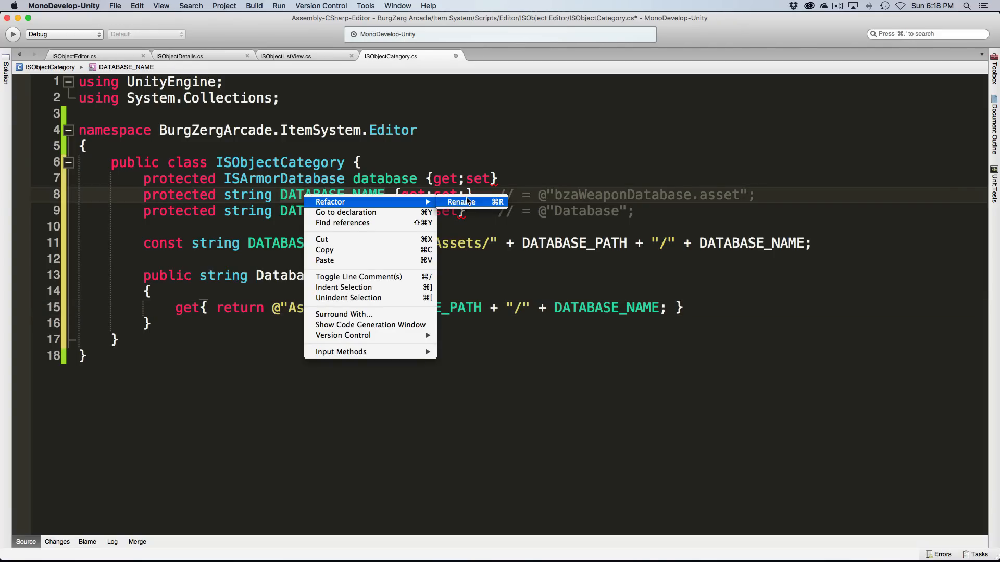
pyautogui.click(460, 202)
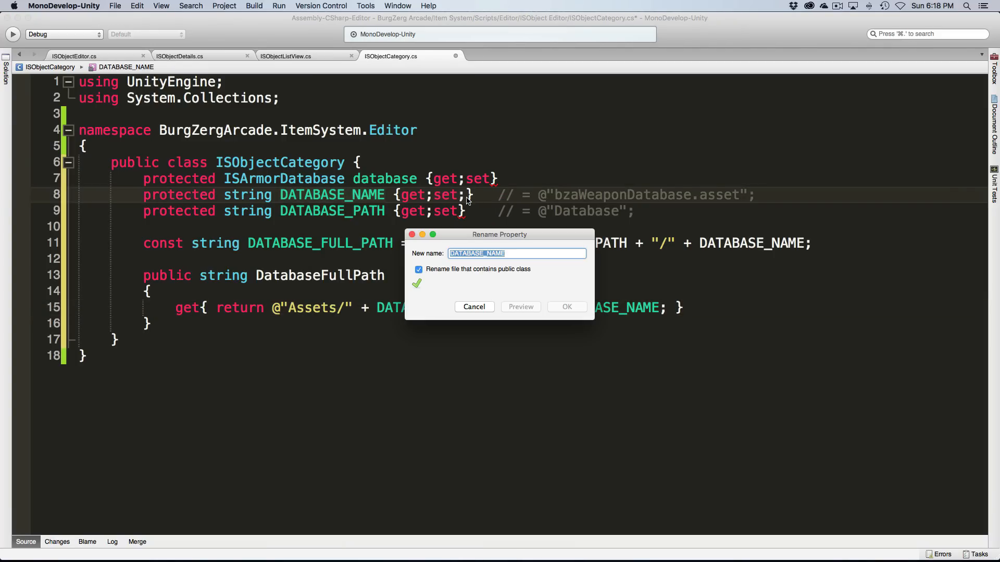
pyautogui.write('f')
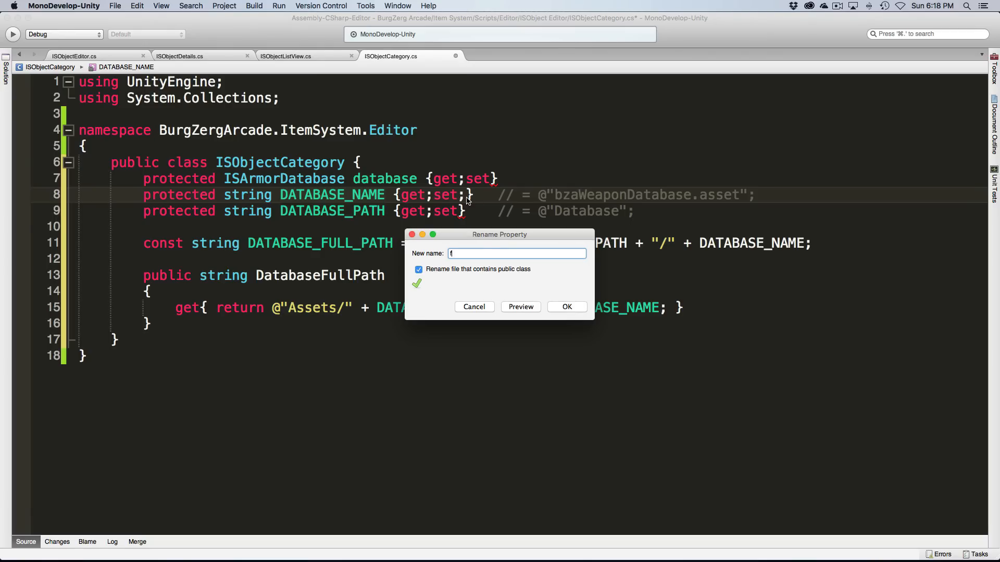
pyautogui.click(565, 306)
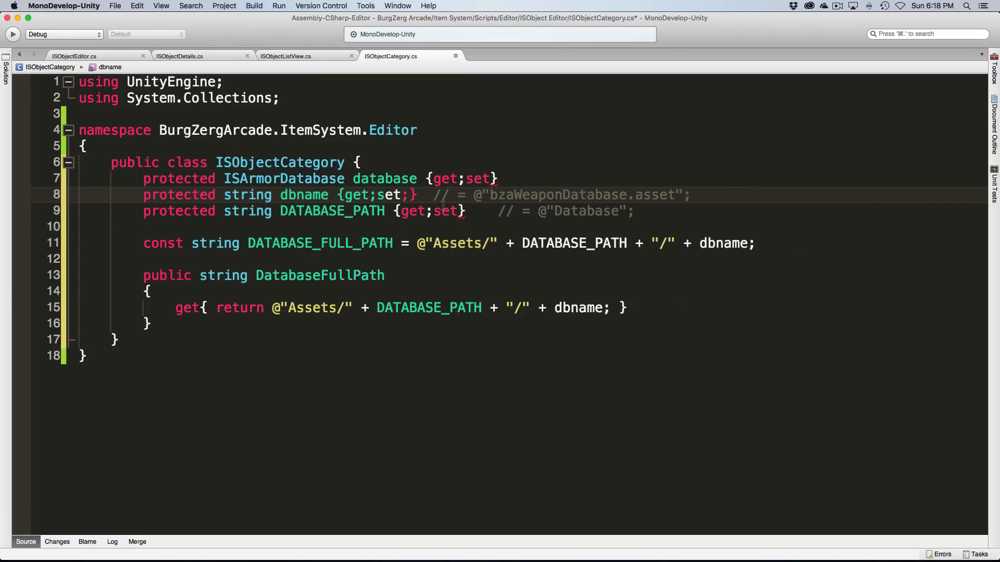
# - Rename the DATABASE_PATH property to dbPath and remove the DATABASE_FULL_PATH constant
pyautogui.rightClick(304, 195)
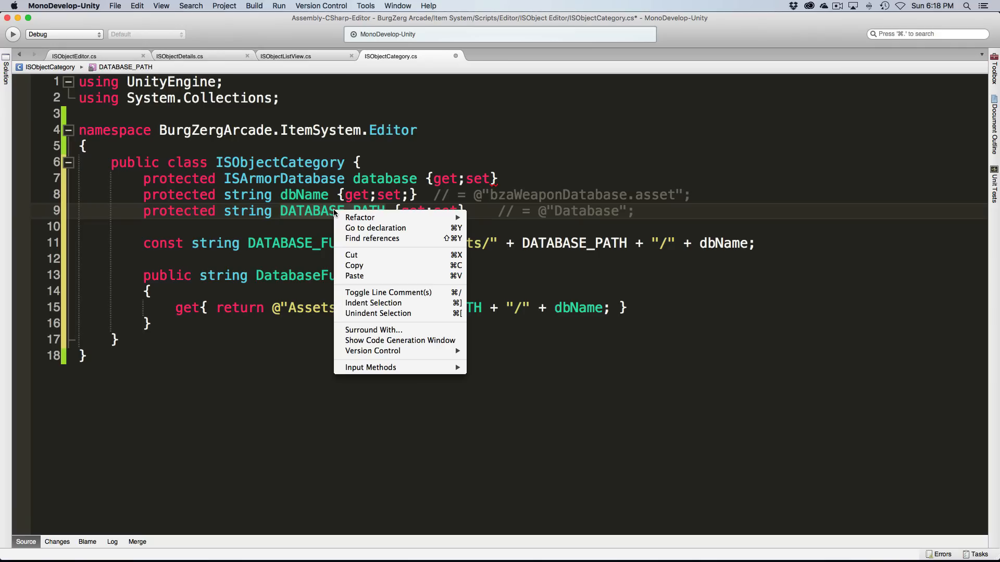
pyautogui.moveTo(359, 218)
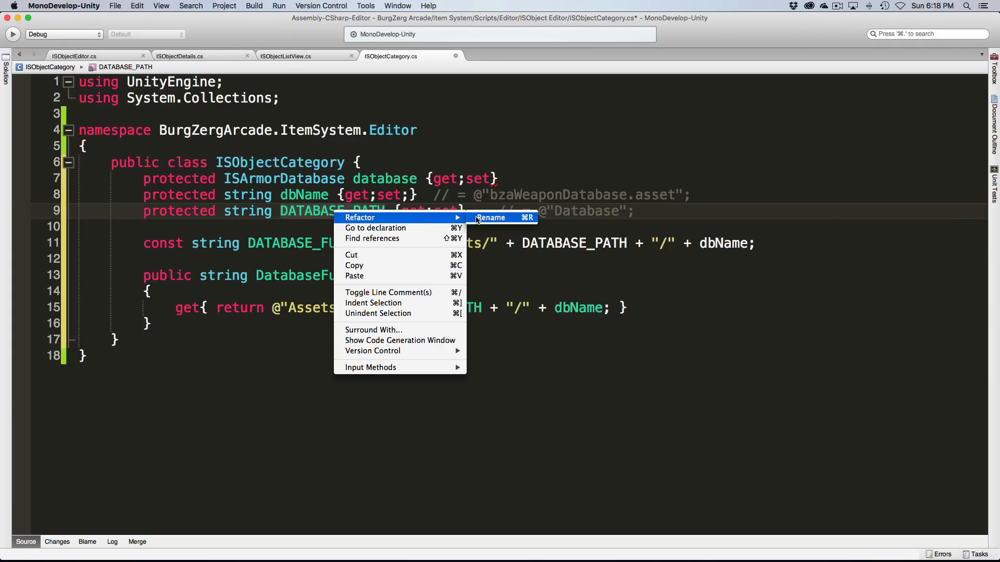
pyautogui.click(491, 217)
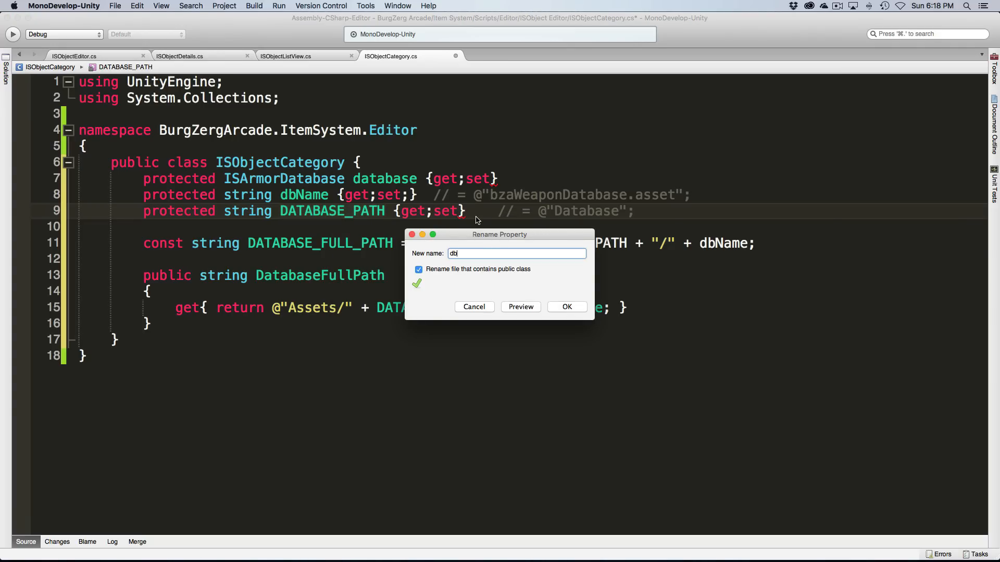
pyautogui.write('Path')
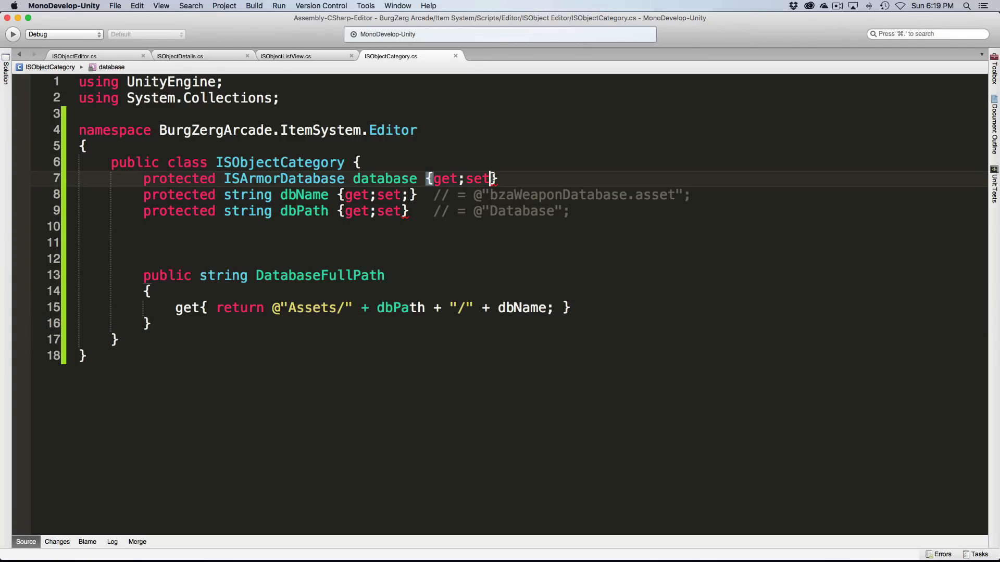
# - Finish the accessor semicolons and comment the properties as the database, its name and its path
pyautogui.write(';')
pyautogui.click(356, 210)
pyautogui.write(';')
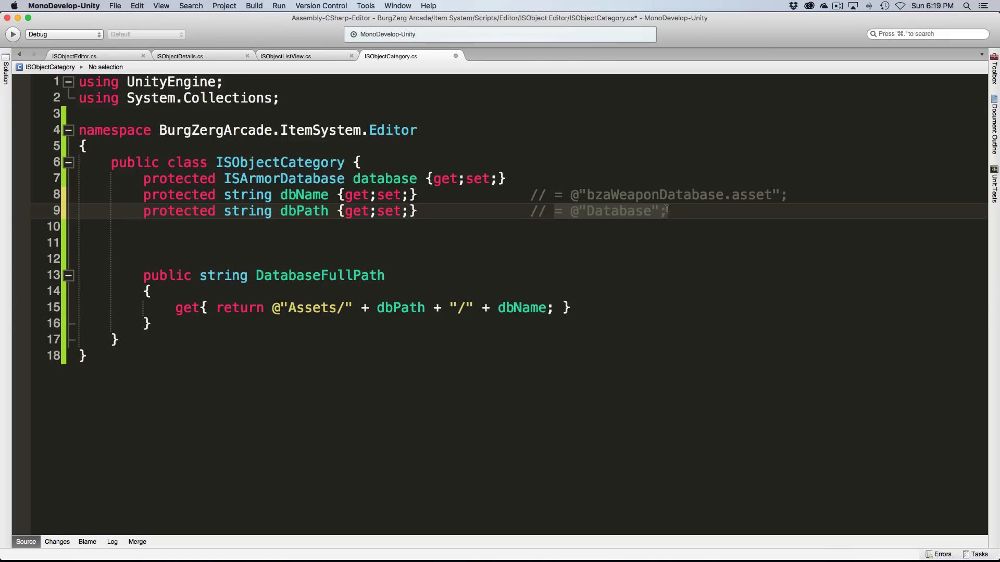
pyautogui.write('the path to the database')
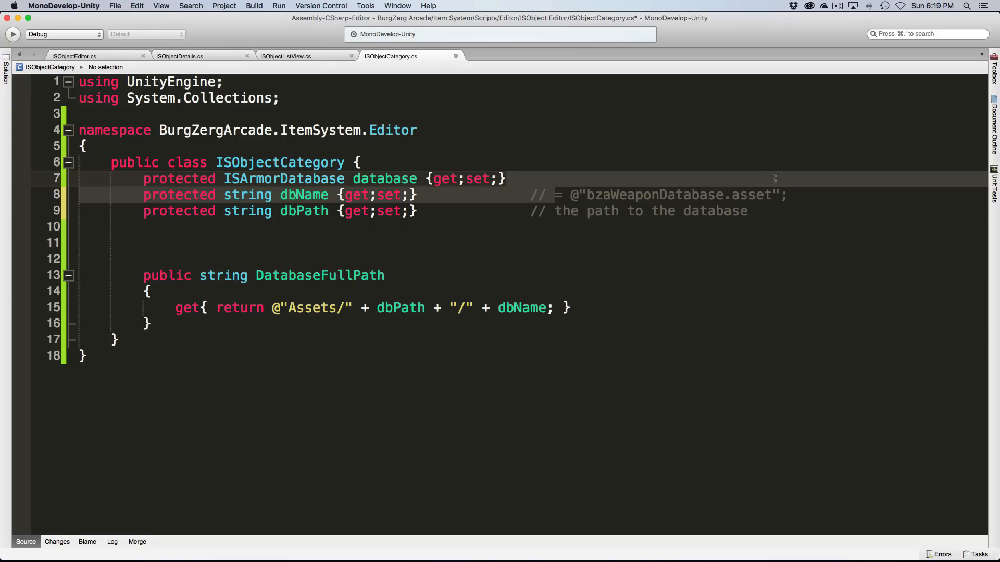
pyautogui.write('the name of the database')
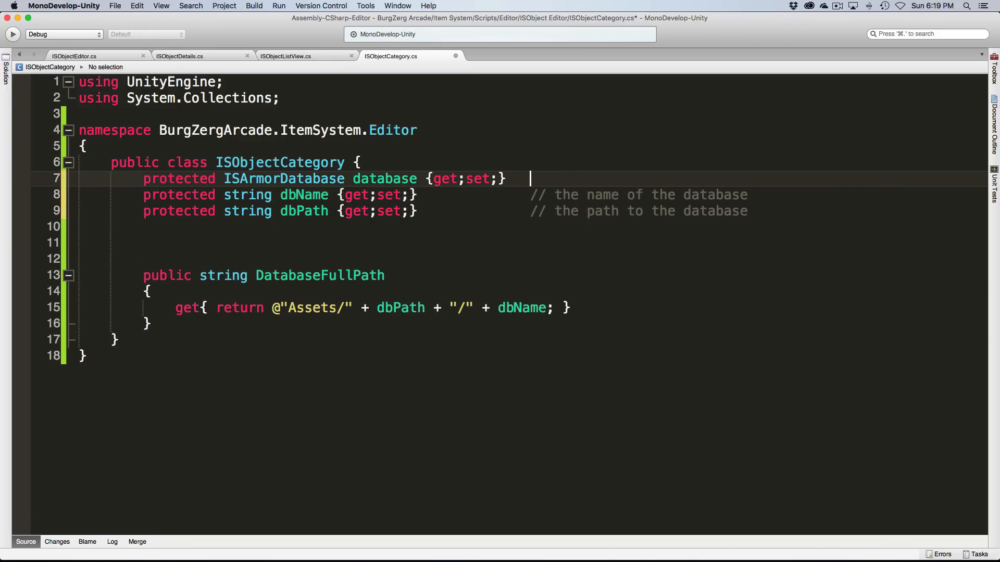
pyautogui.write('//the datbase')
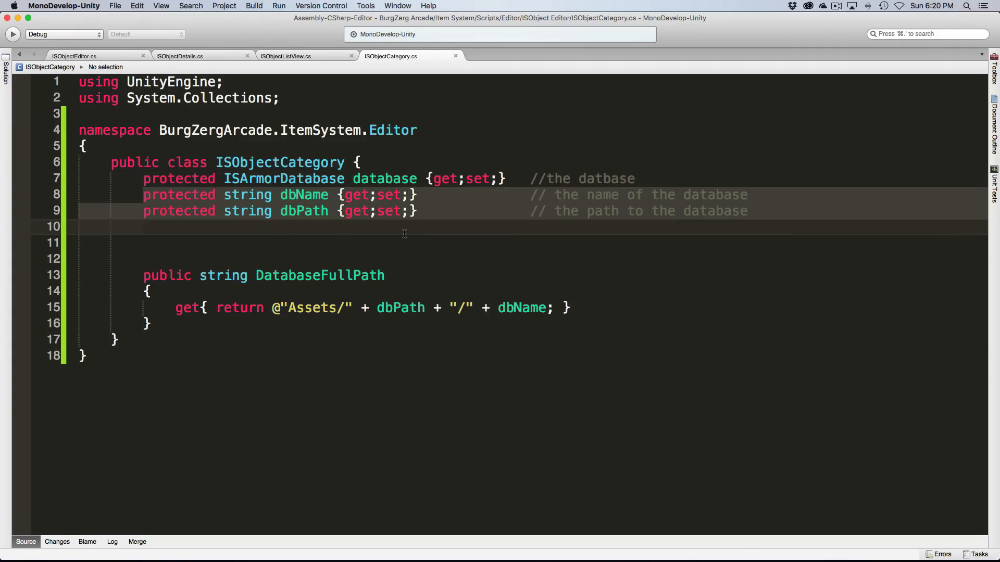
# - Copy the OnEnable method from ISObjectEditor and paste it below DatabaseFullPath in ISObjectCategory
pyautogui.click(73, 55)
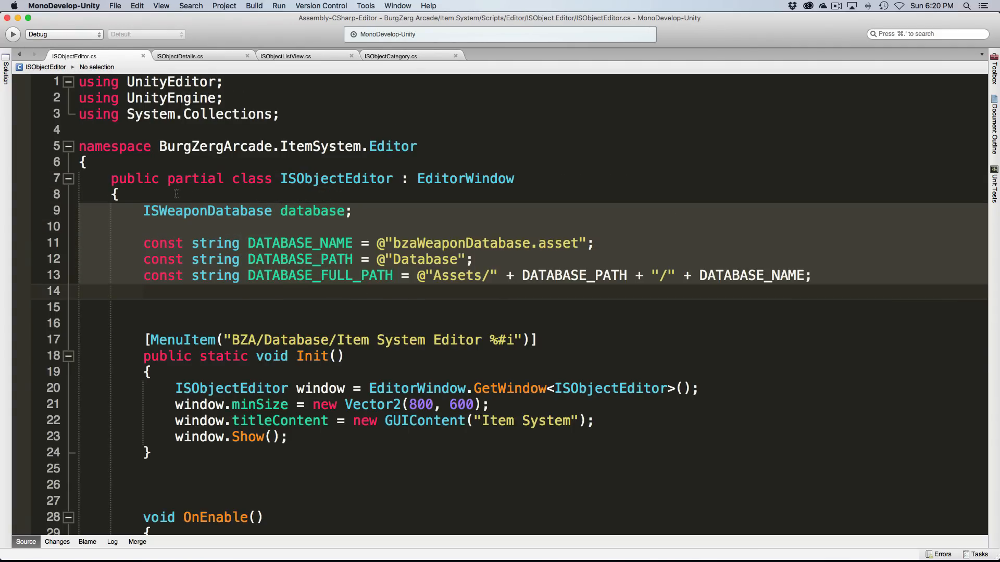
pyautogui.moveTo(419, 300)
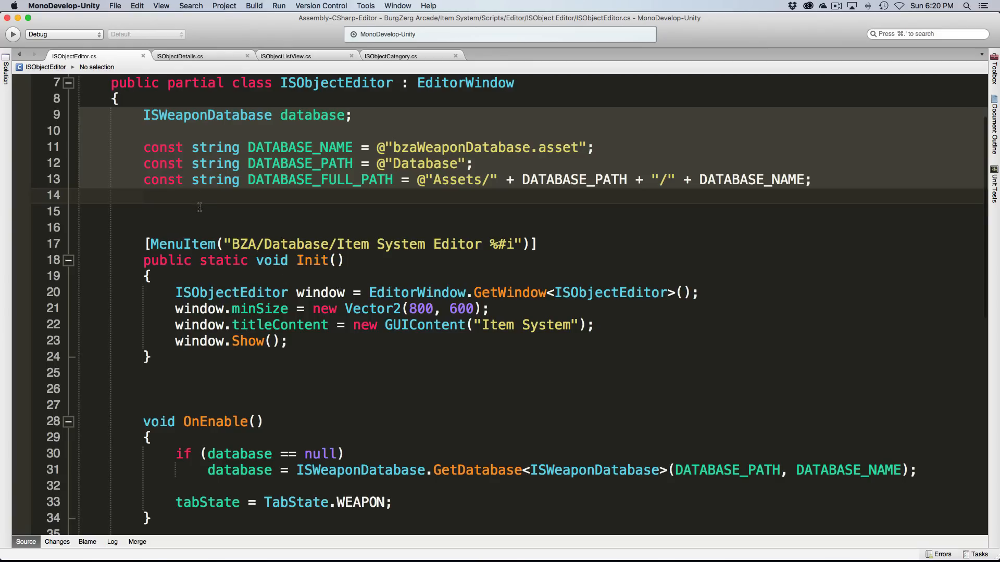
pyautogui.moveTo(252, 217)
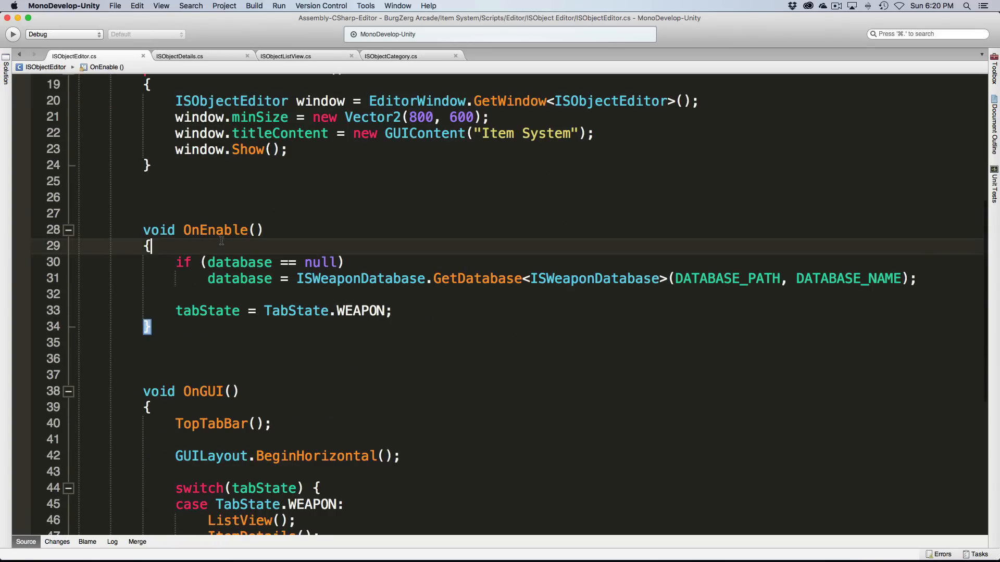
pyautogui.click(226, 213)
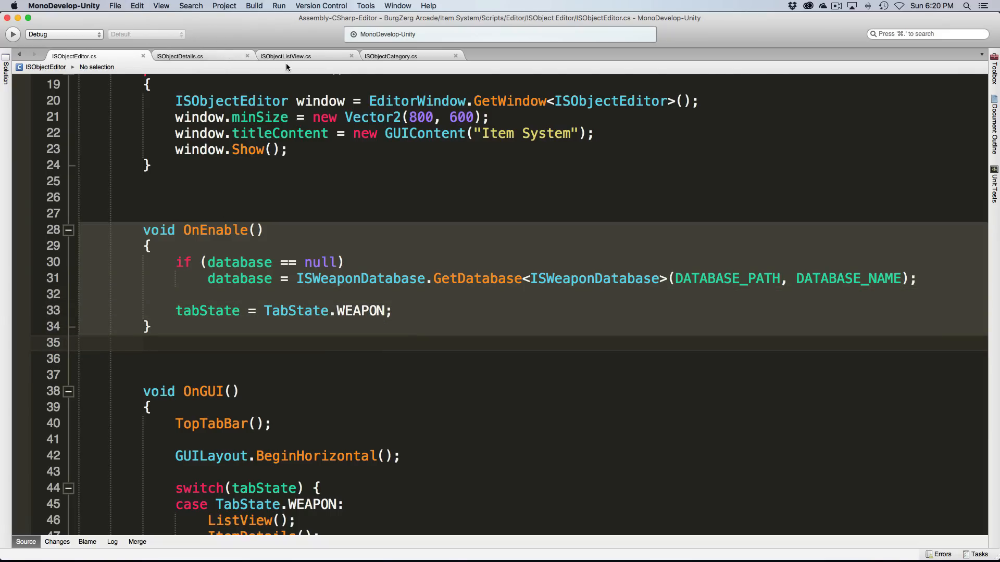
pyautogui.click(391, 56)
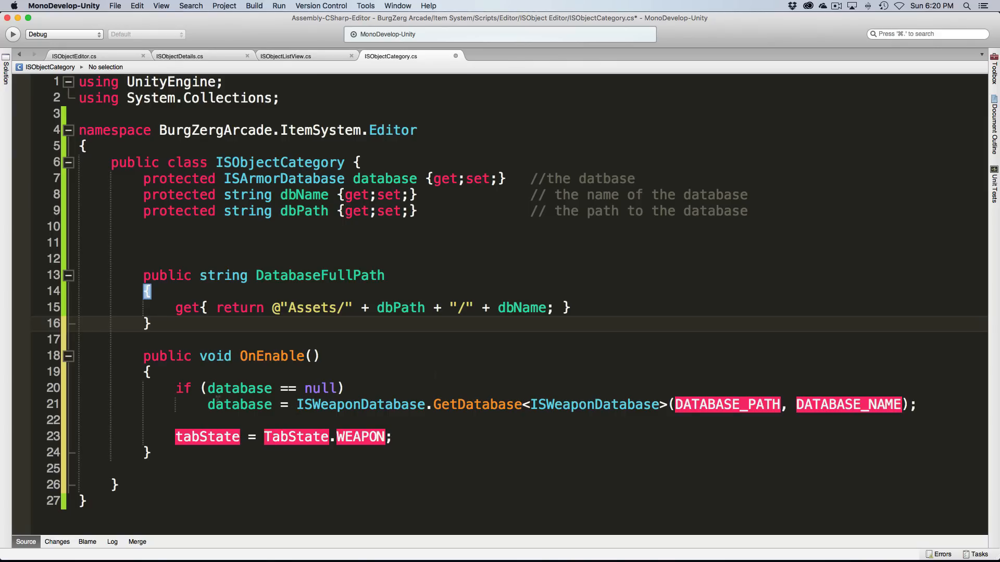
# - Delete the tabState line and make OnEnable's GetDatabase call use dbPath and dbName, then switch to Unity
pyautogui.click(191, 436)
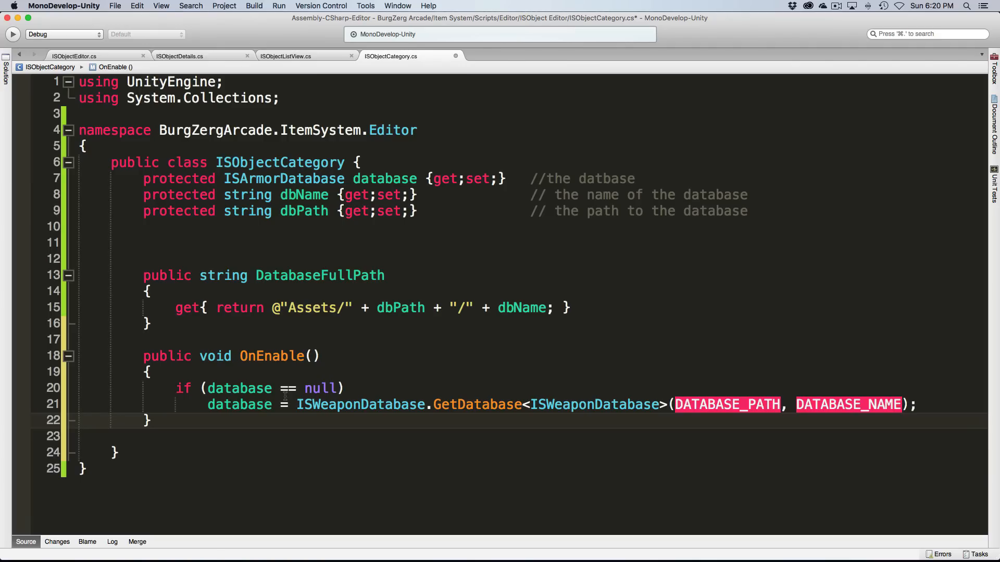
pyautogui.moveTo(485, 226)
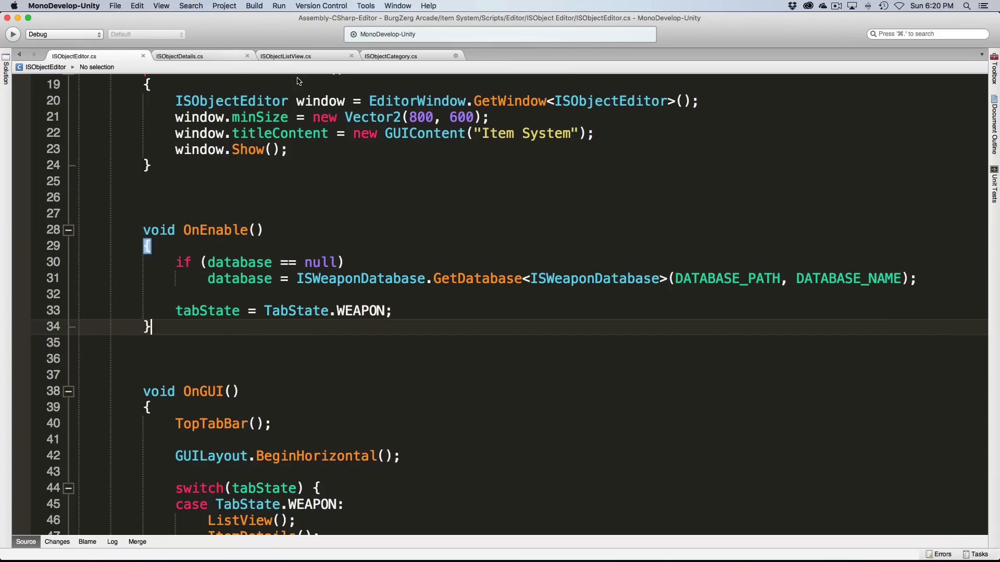
pyautogui.click(390, 57)
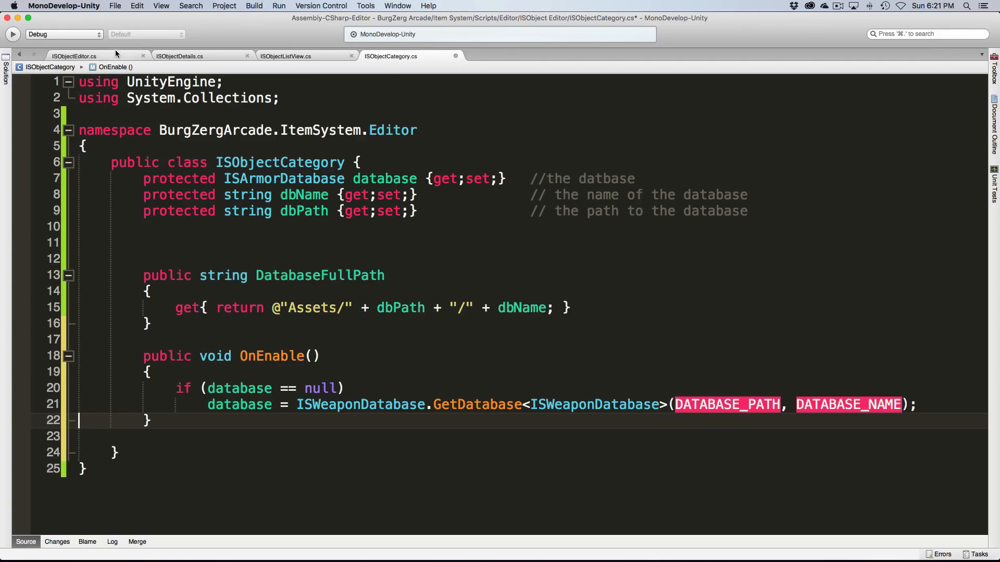
pyautogui.click(73, 56)
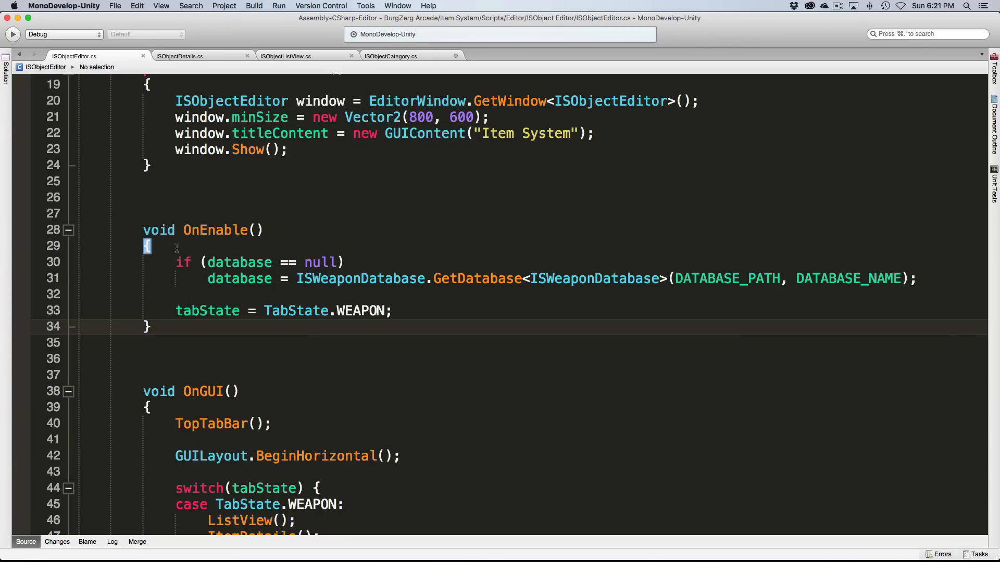
pyautogui.click(389, 56)
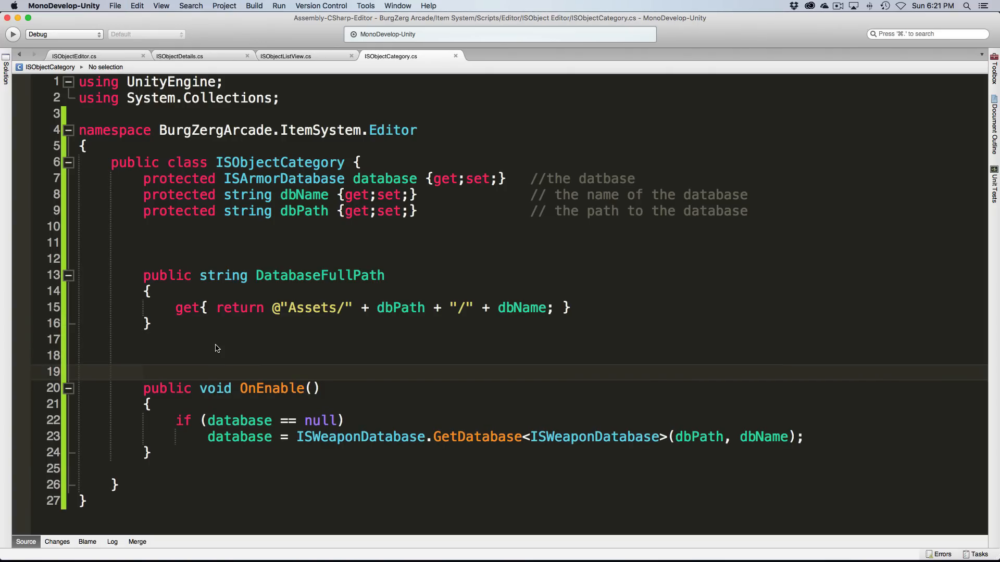
pyautogui.click(178, 355)
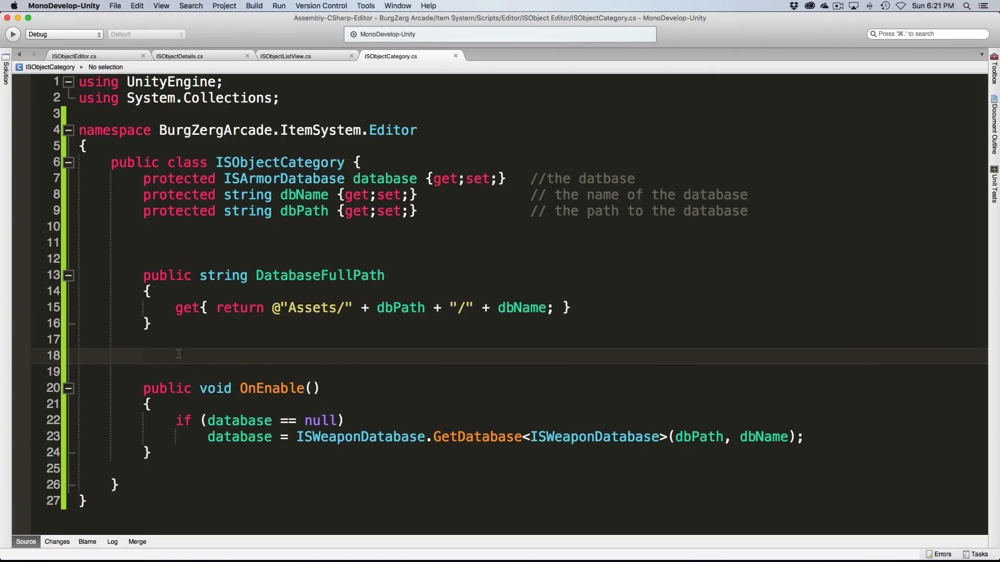
pyautogui.press('cmd+tab')
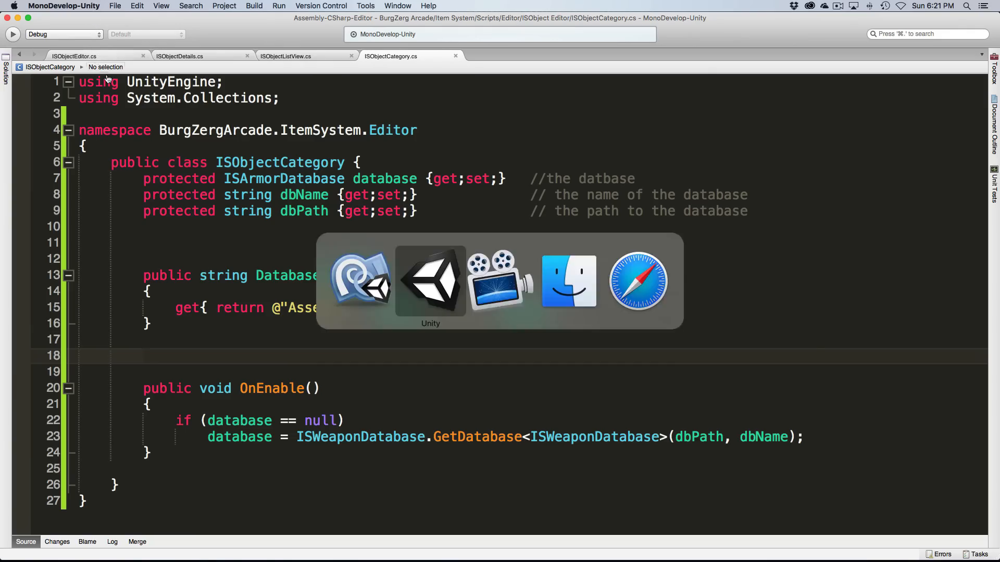
# - Follow Unity's CS0029 error to OnEnable and change GetDatabase<ISWeaponDatabase> to GetDatabase<ISArmorDatabase>
pyautogui.click(430, 280)
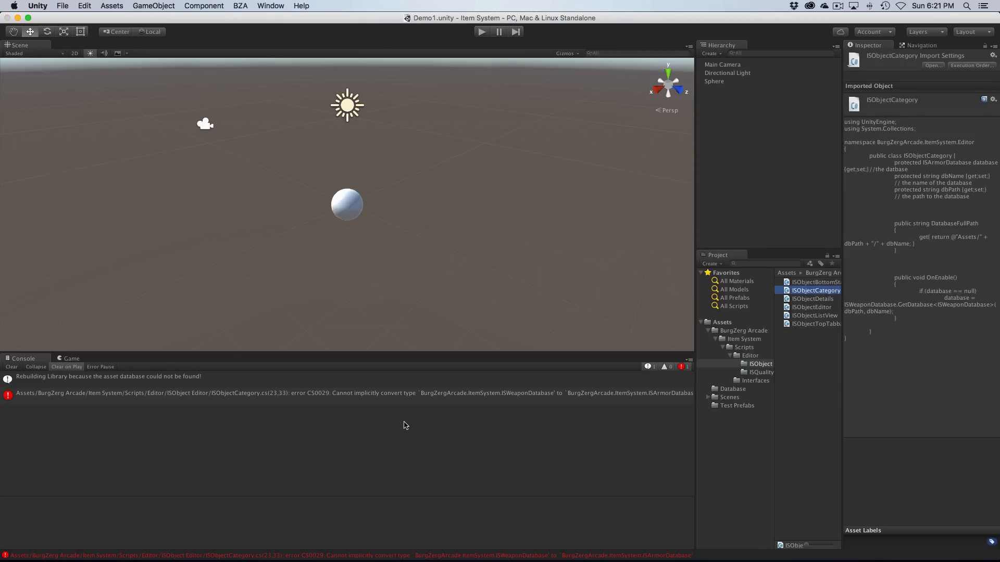
pyautogui.click(351, 392)
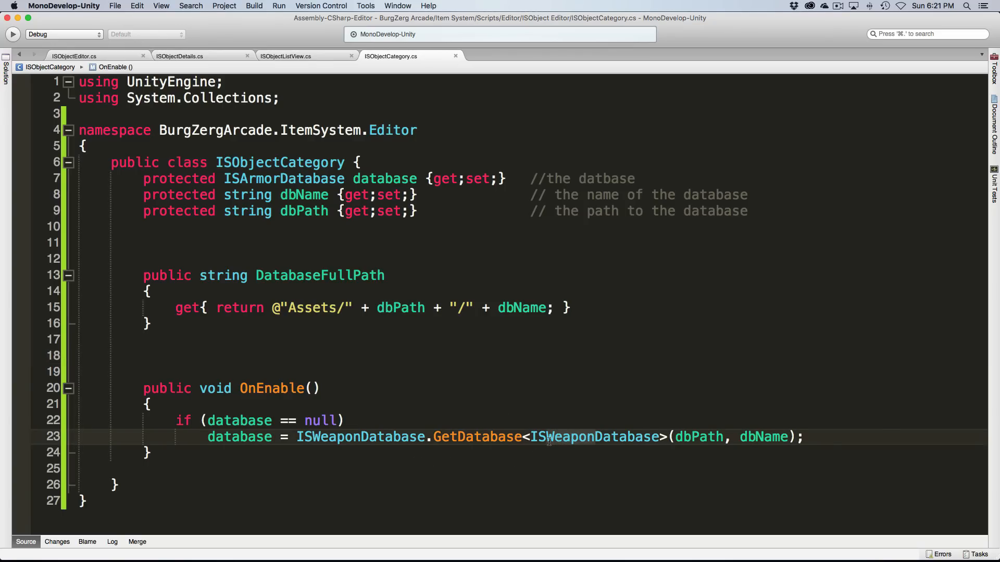
pyautogui.write('ISArmorDatabase')
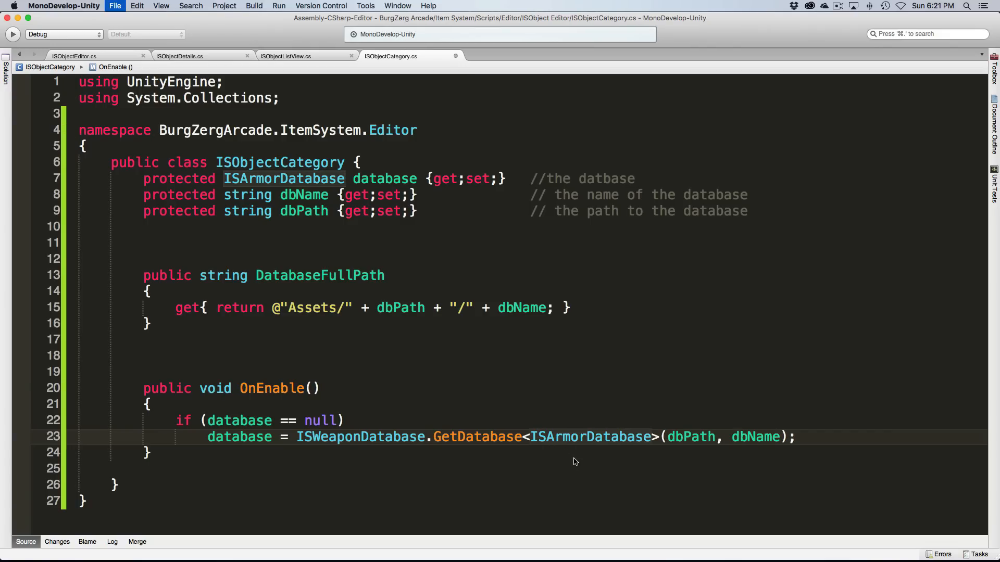
pyautogui.click(582, 436)
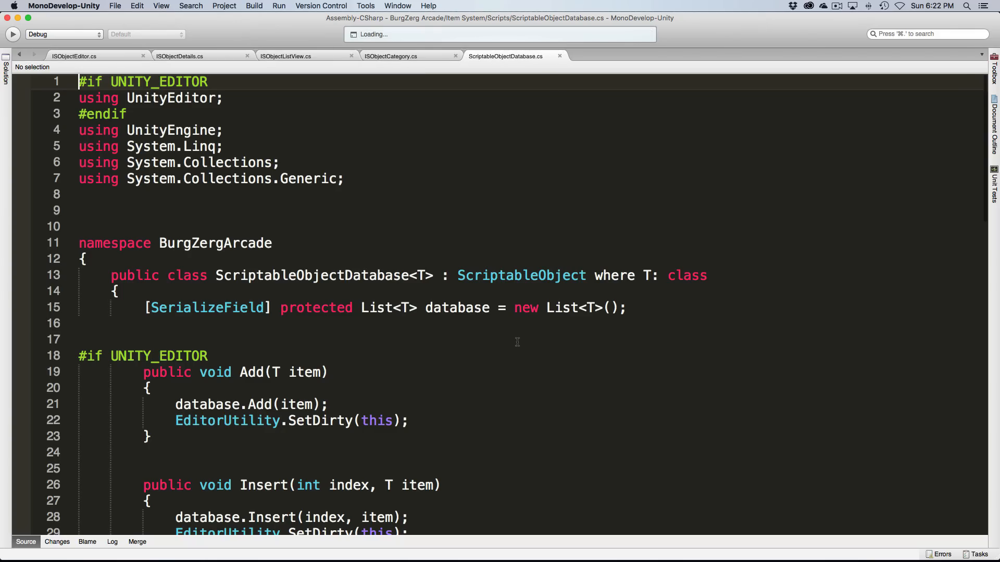
# - Scroll through ScriptableObjectDatabase's methods, then return to ISObjectCategory
pyautogui.scroll(-3)
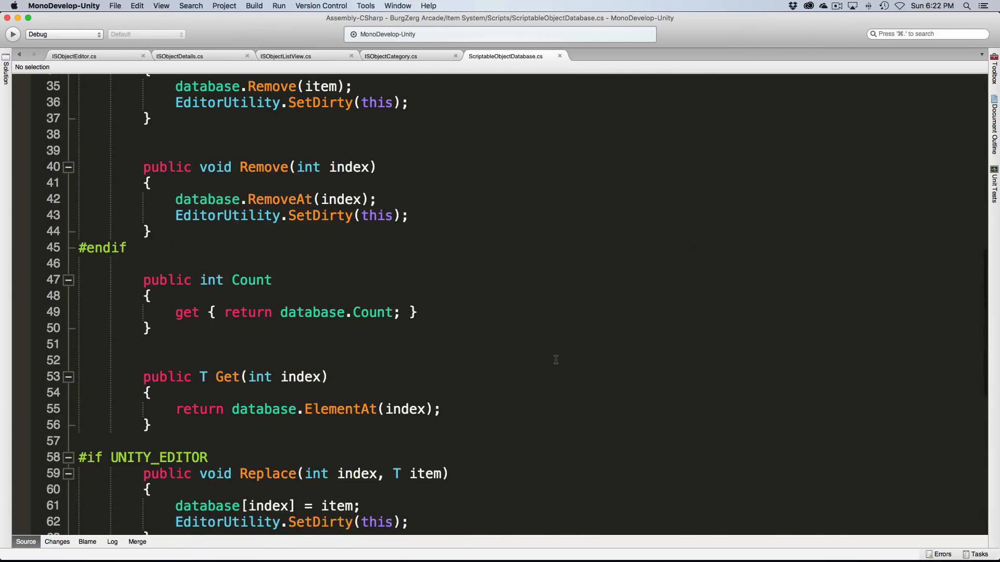
pyautogui.scroll(3)
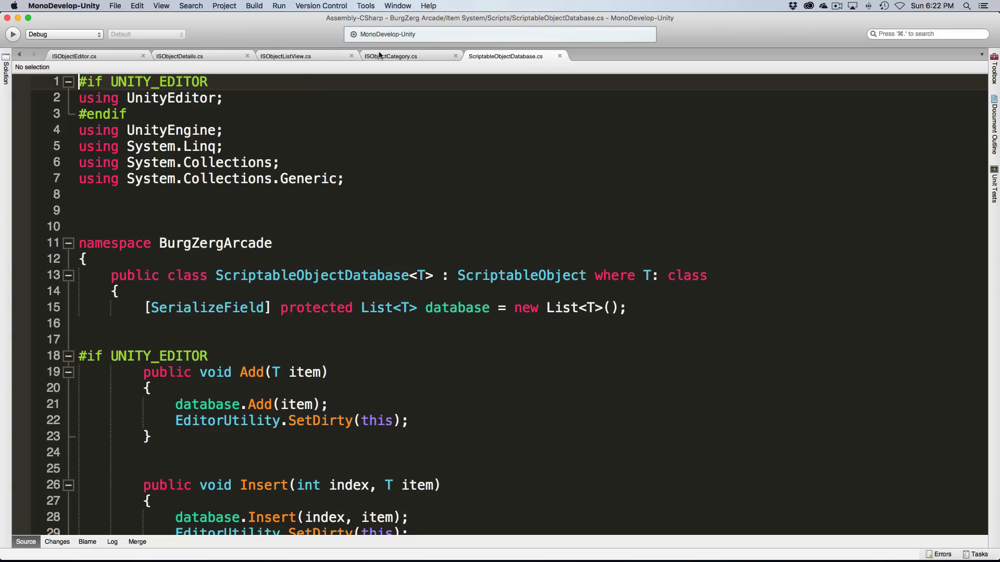
pyautogui.click(390, 56)
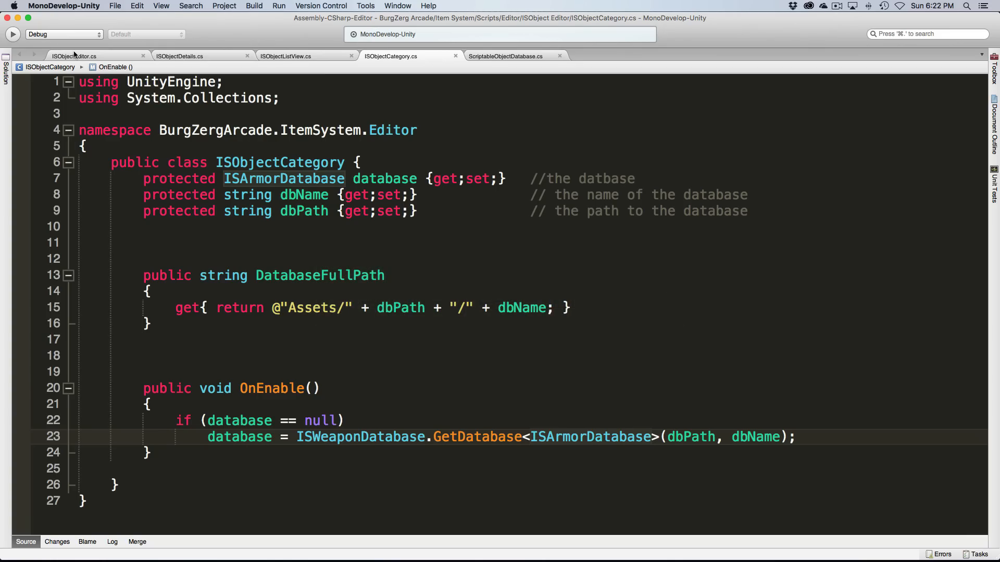
# - Glance at ISObjectEditor and ISObjectDetails, then return to ISObjectCategory below OnEnable
pyautogui.click(74, 56)
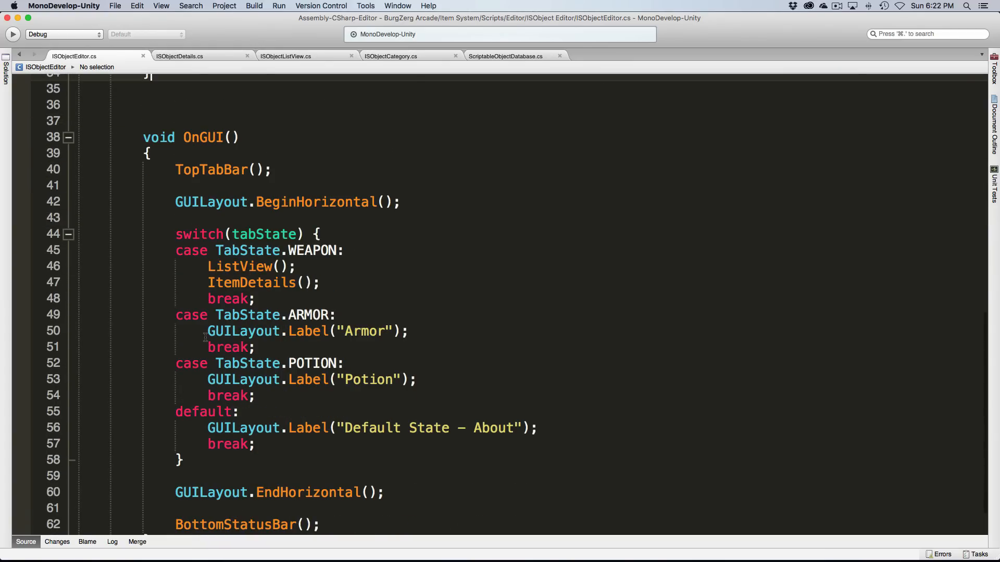
pyautogui.moveTo(326, 379)
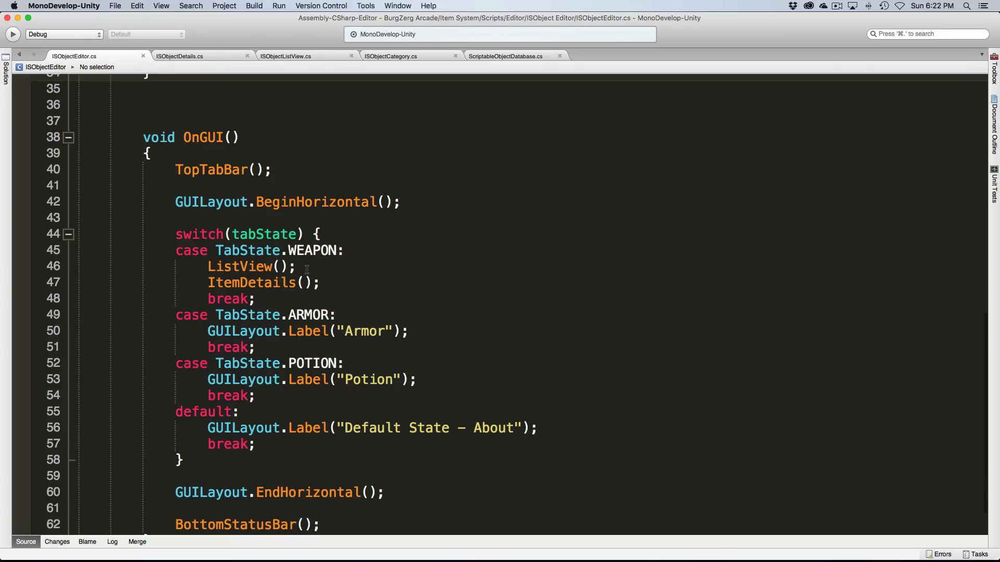
pyautogui.moveTo(252, 67)
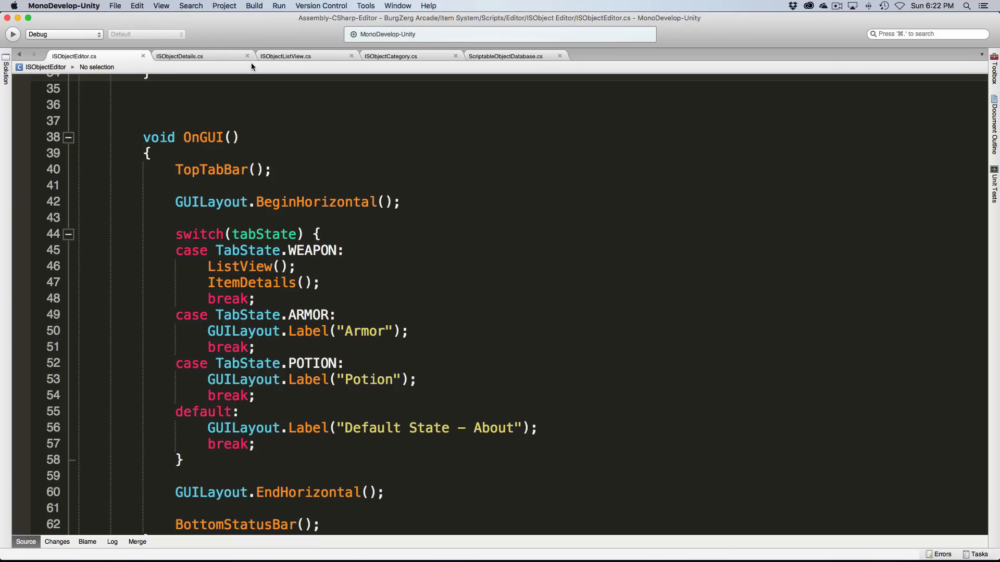
pyautogui.click(179, 56)
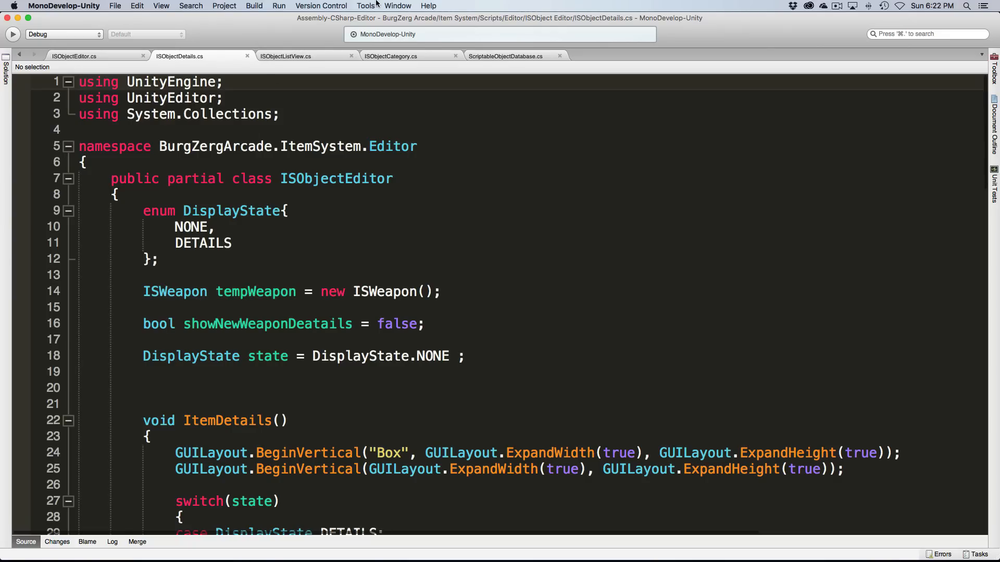
pyautogui.click(390, 57)
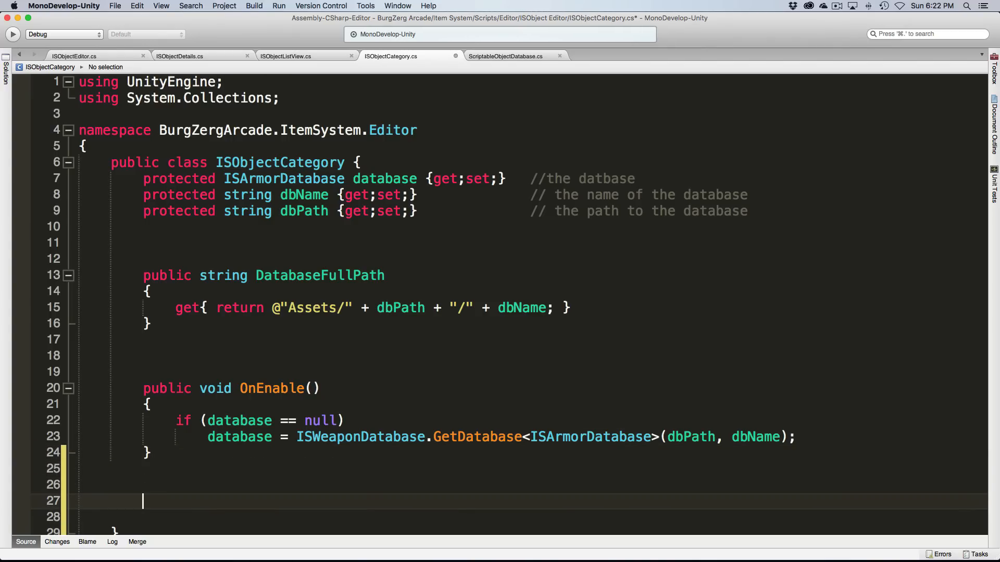
# - Add empty public ListView and DetailView methods below OnEnable and save the script
pyautogui.write('public void ListView(')
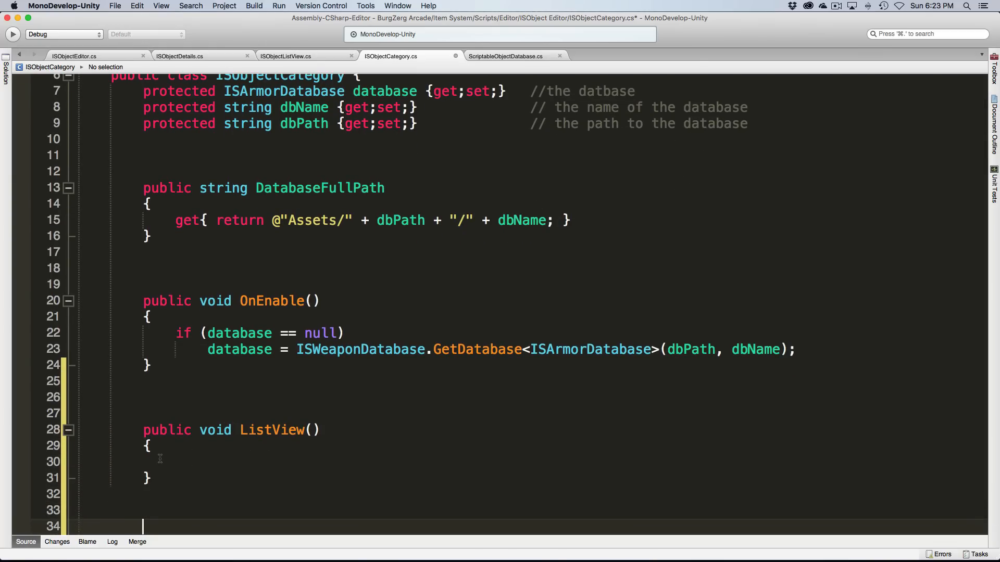
pyautogui.write('public void Dea')
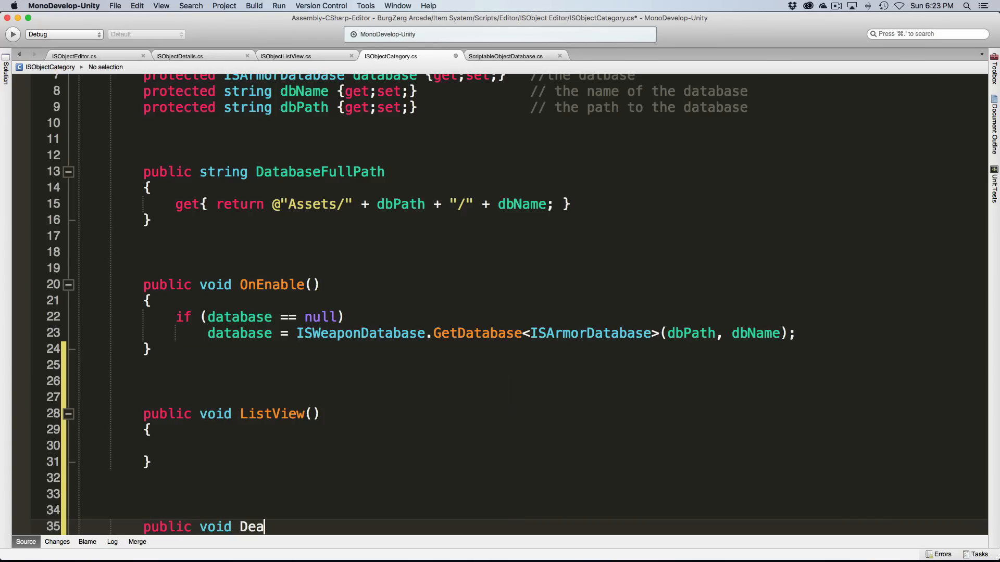
pyautogui.write('til')
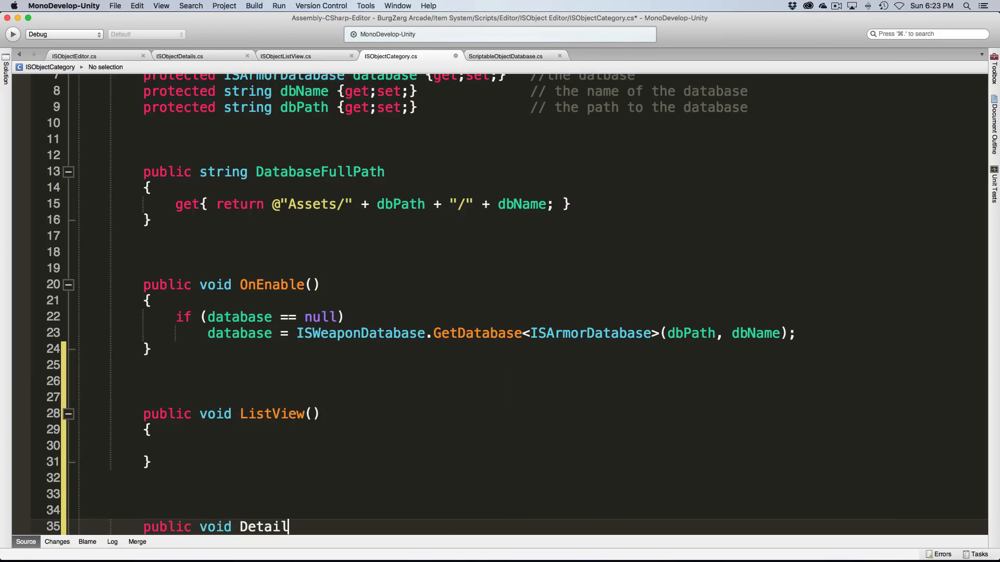
pyautogui.write('View')
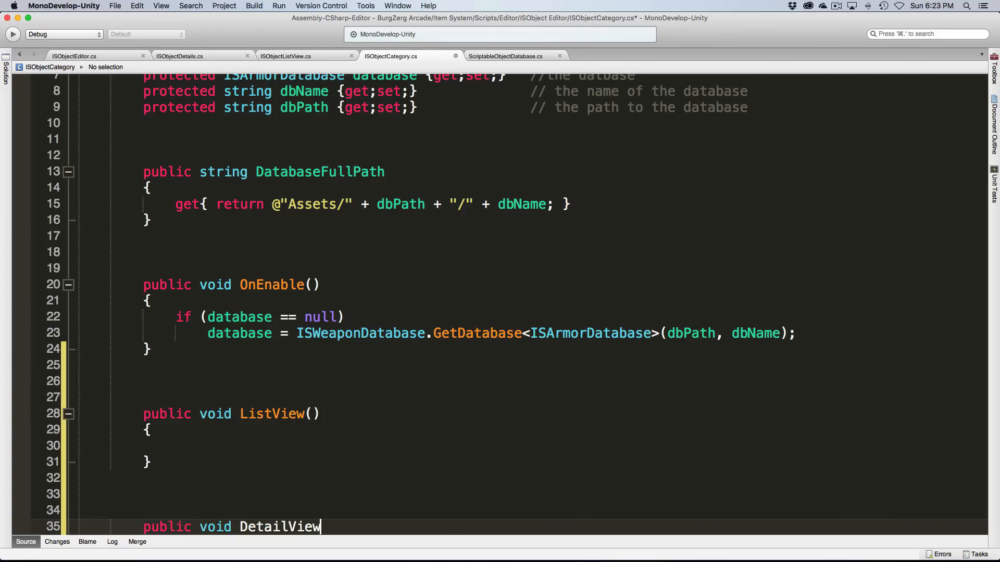
pyautogui.write('()')
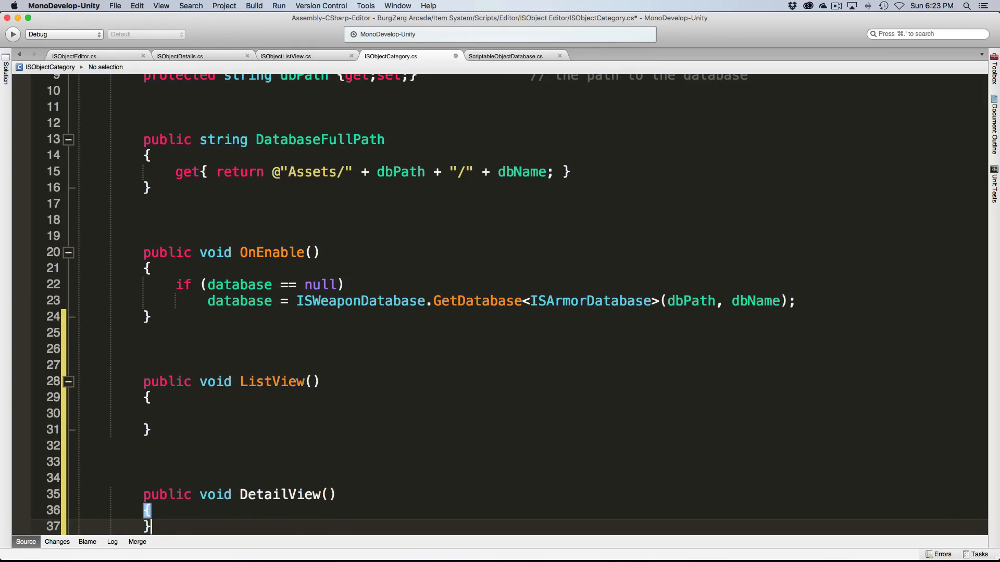
pyautogui.press('cmd+s')
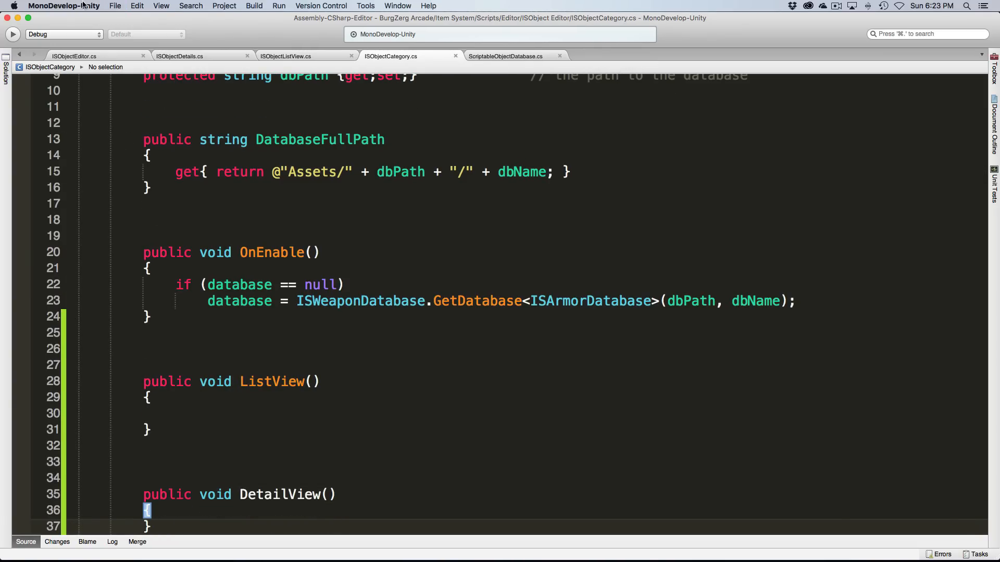
# - Check the ItemDetails call in ISObjectEditor's OnGUI and rename DetailView to ItemDetails
pyautogui.click(74, 56)
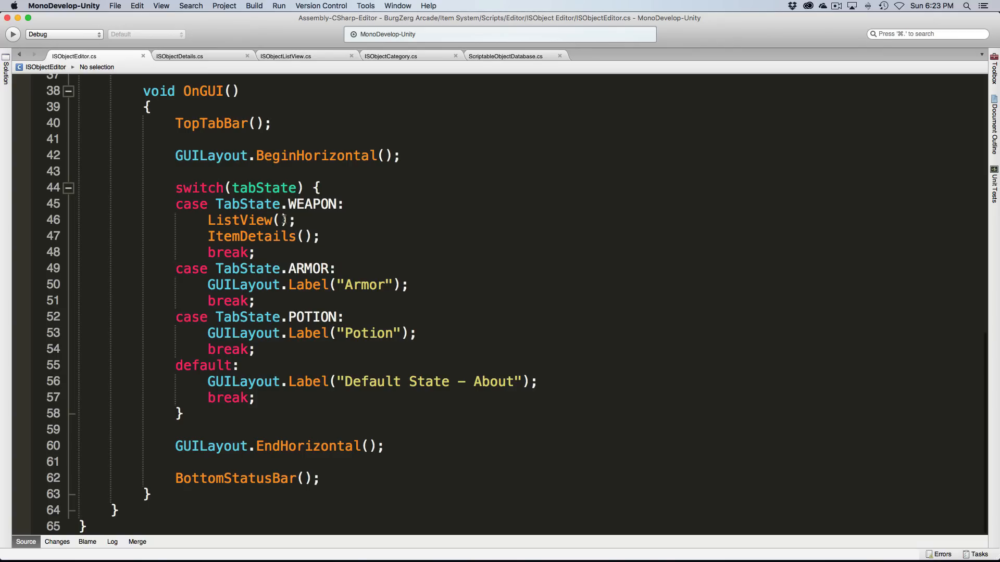
pyautogui.click(280, 236)
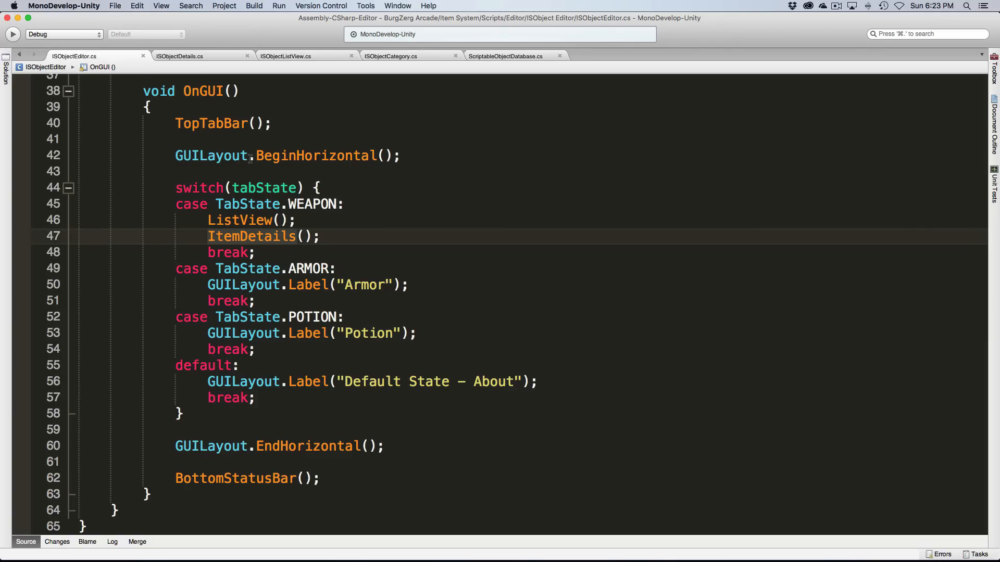
pyautogui.click(179, 56)
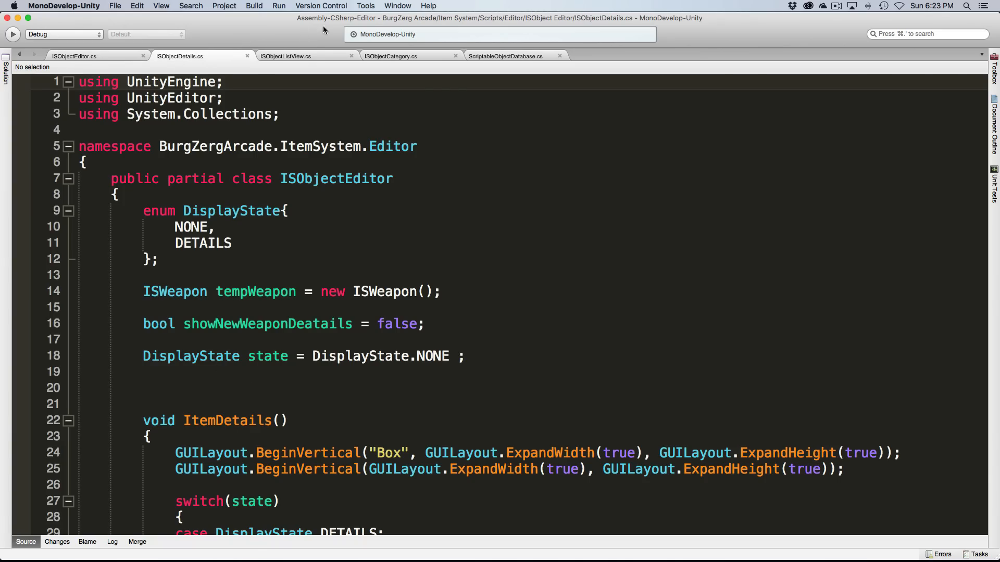
pyautogui.click(390, 56)
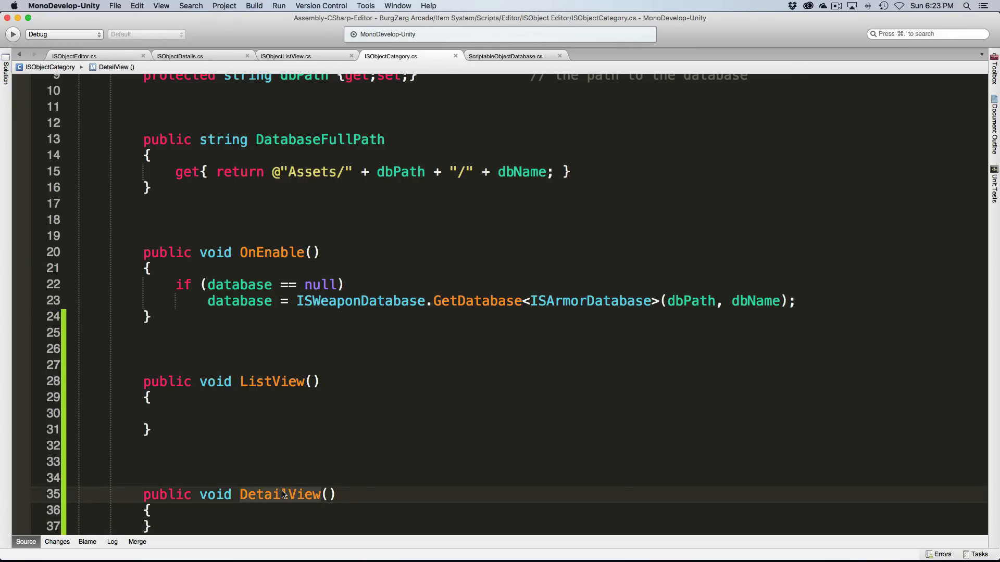
pyautogui.write('ItemDetails')
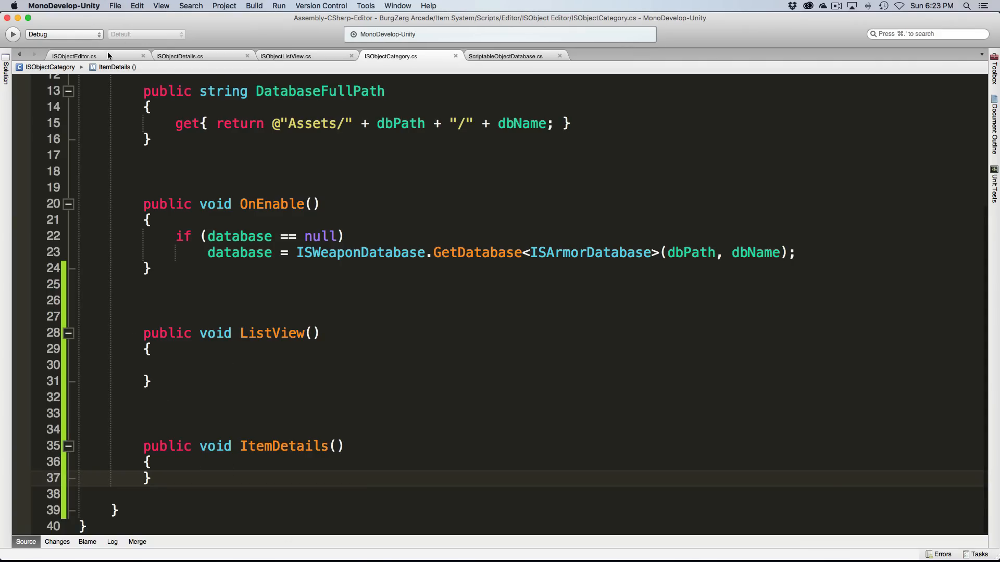
pyautogui.click(73, 56)
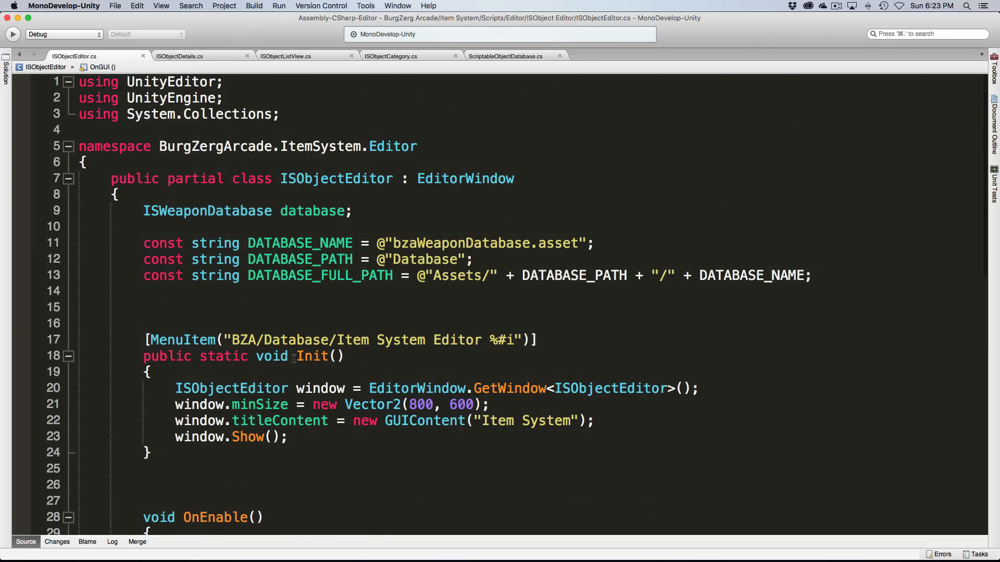
# - Review ISObjectDetails' DisplayState enum and ItemDetails switch block
pyautogui.click(179, 57)
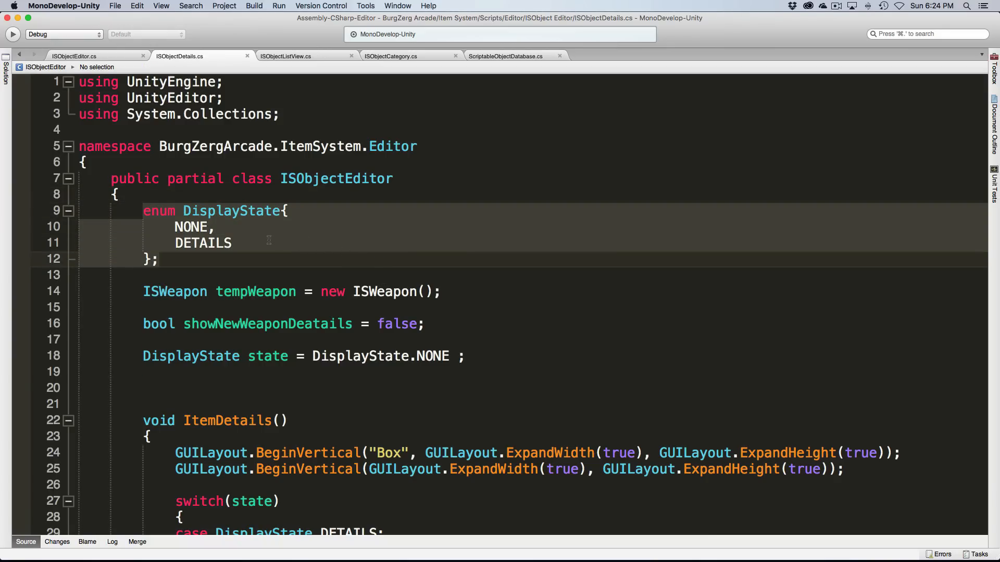
pyautogui.moveTo(264, 263)
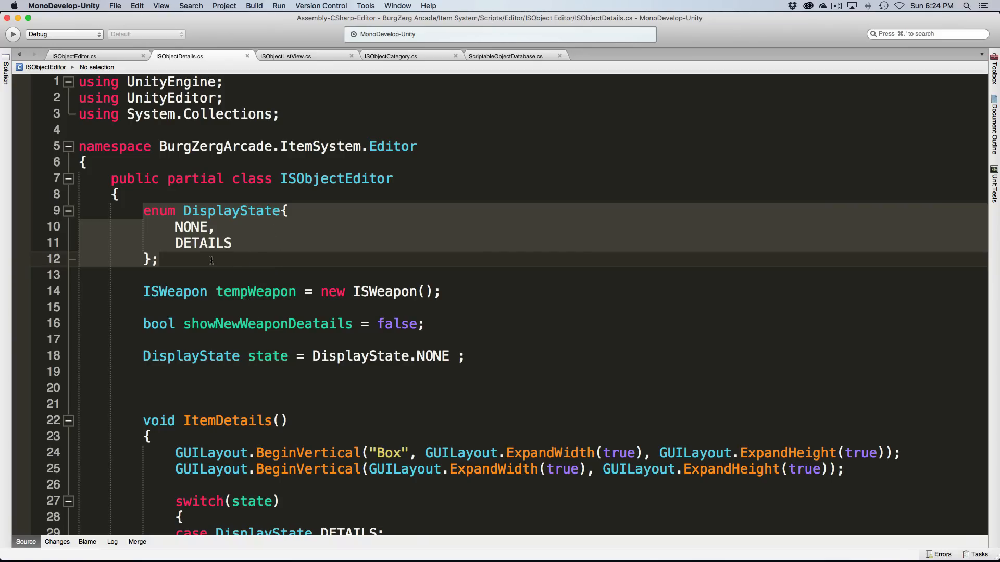
pyautogui.moveTo(248, 274)
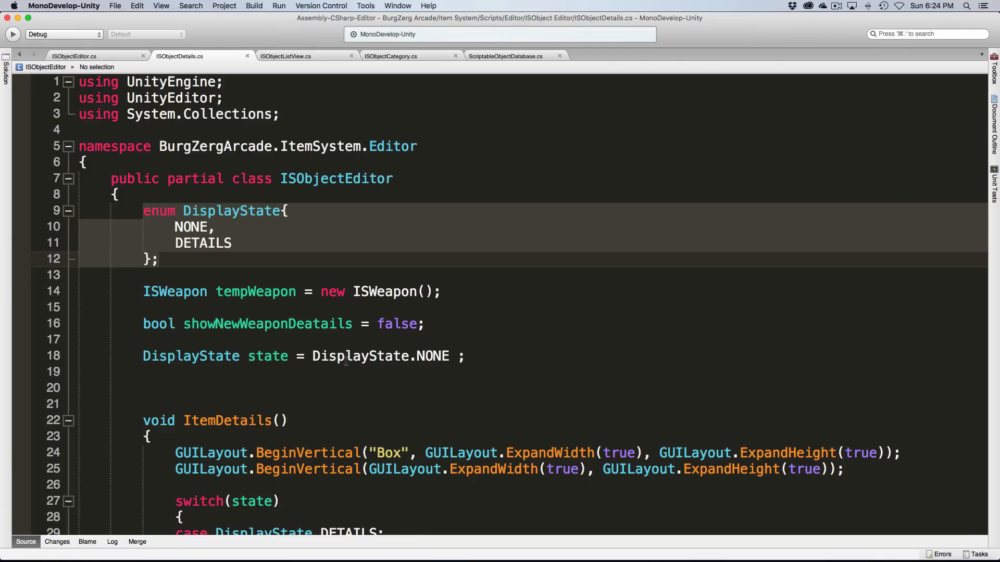
pyautogui.scroll(-3)
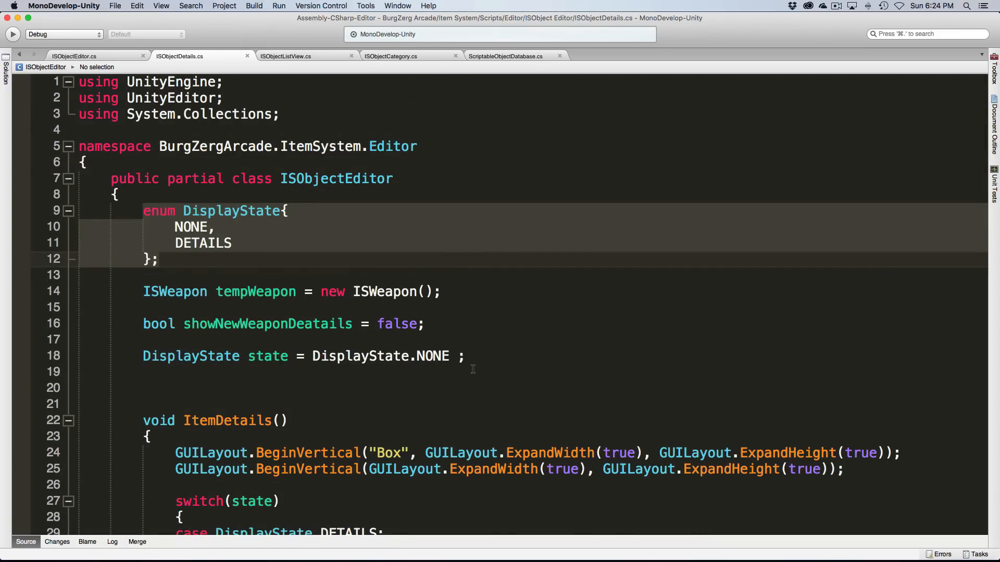
pyautogui.moveTo(391, 57)
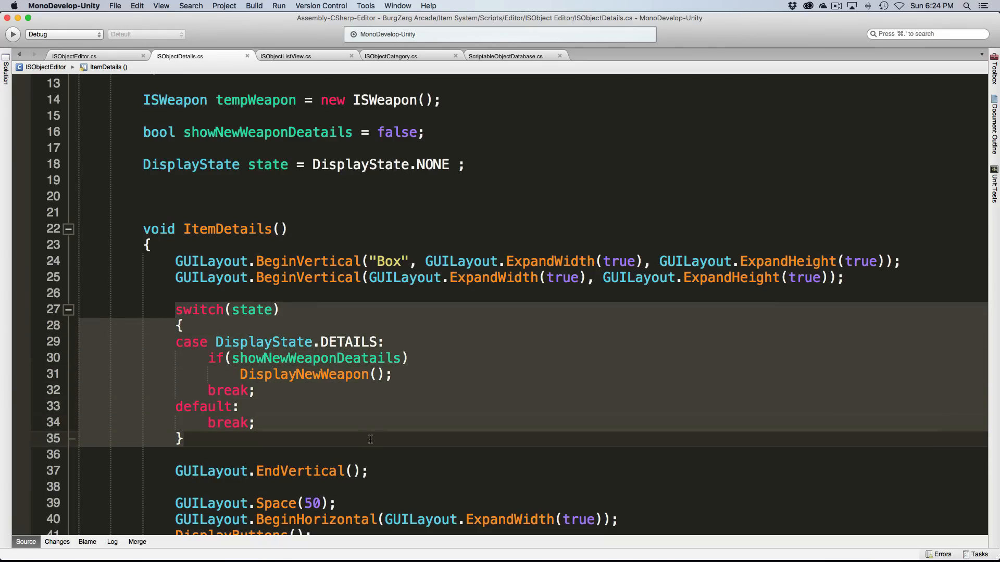
pyautogui.scroll(-3)
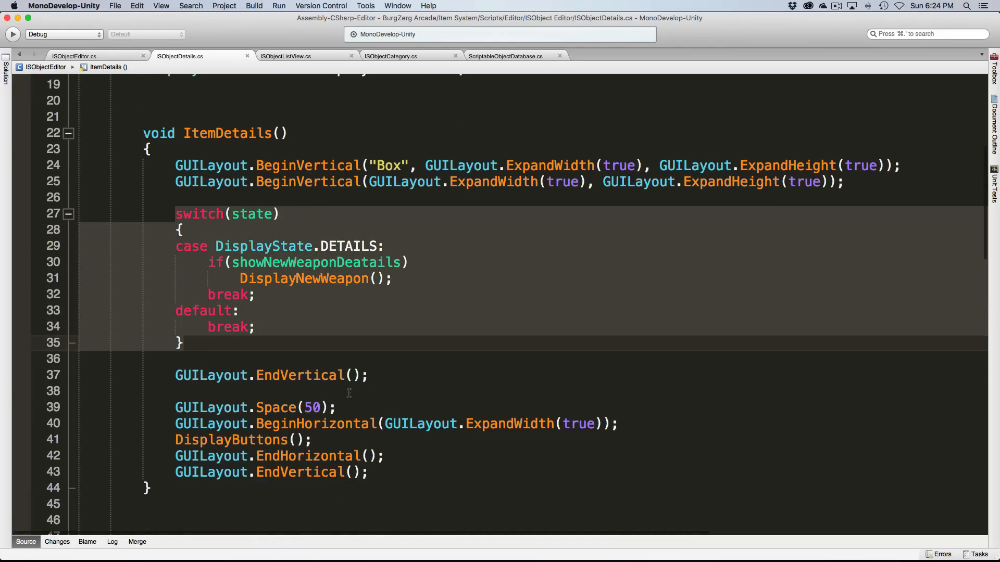
pyautogui.moveTo(263, 262)
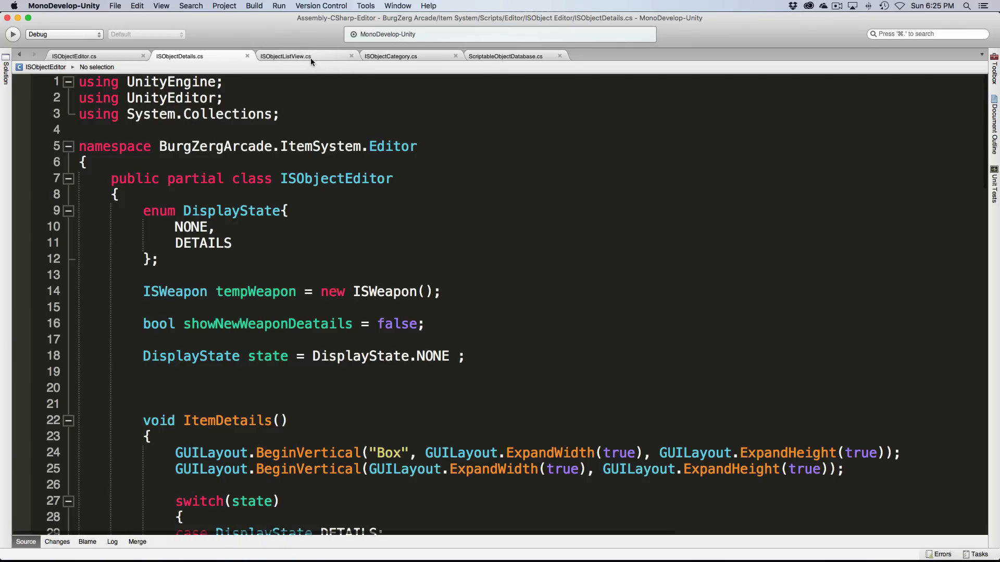
# - Review ISObjectListView's fields and ListView method
pyautogui.click(286, 56)
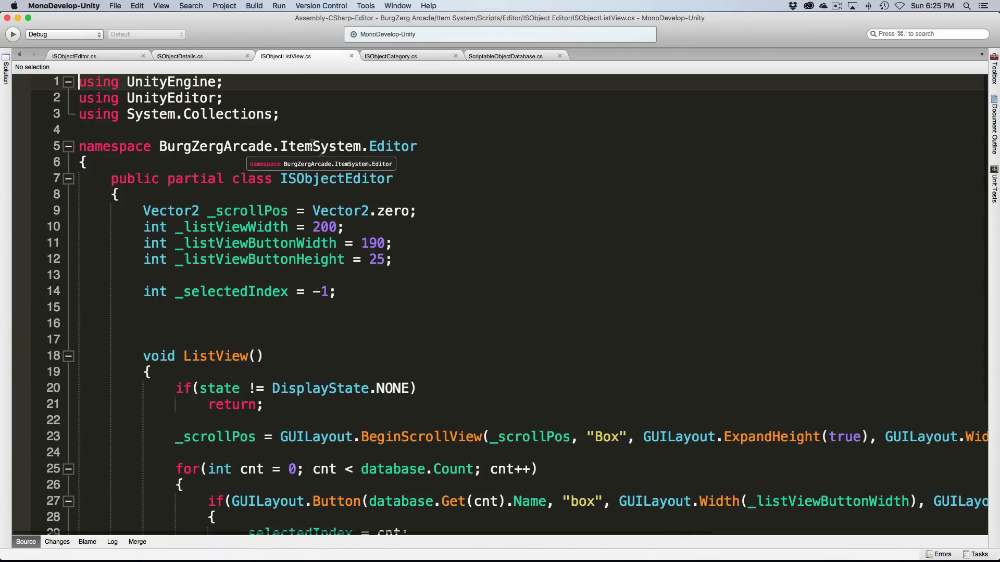
pyautogui.moveTo(195, 218)
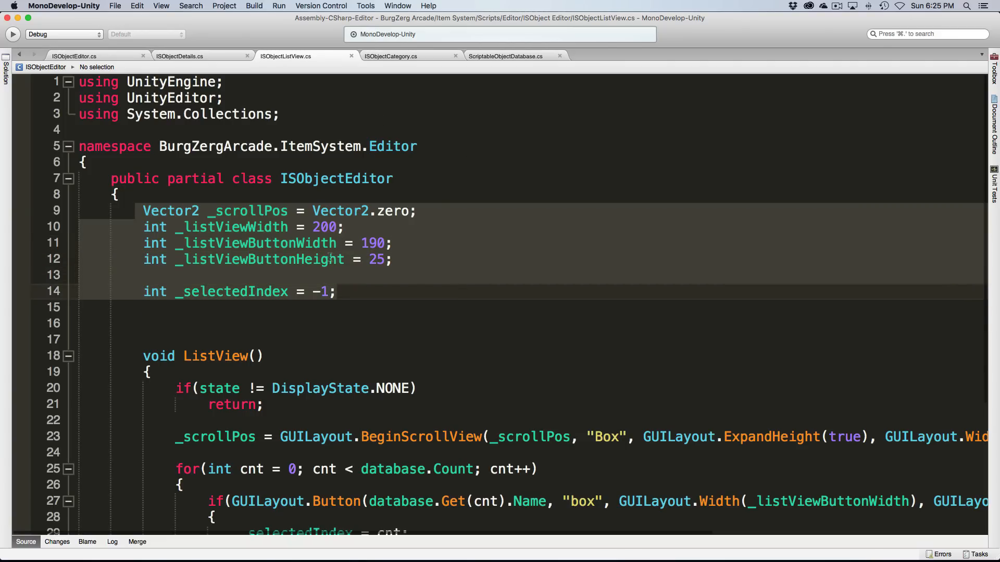
pyautogui.scroll(-3)
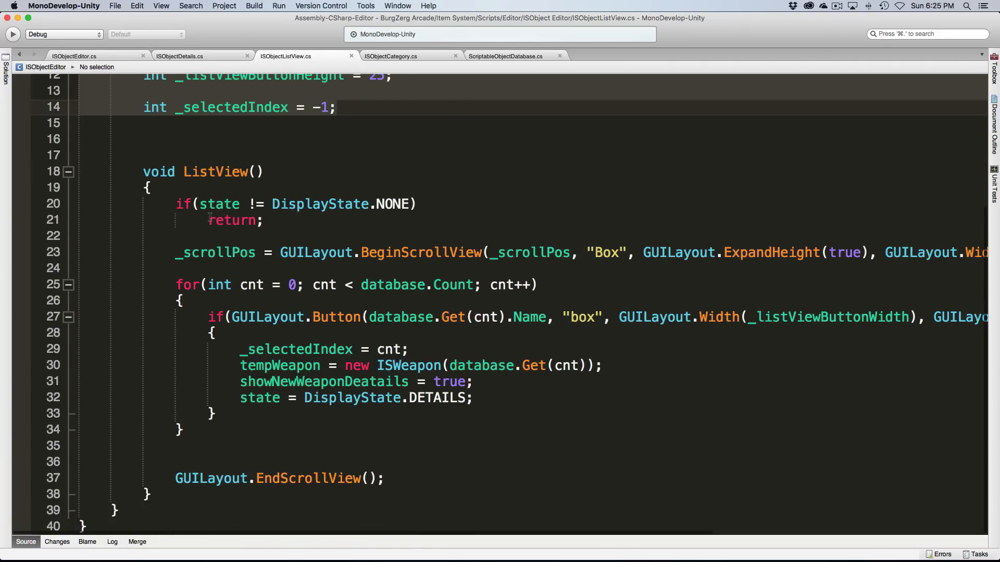
pyautogui.moveTo(303, 204)
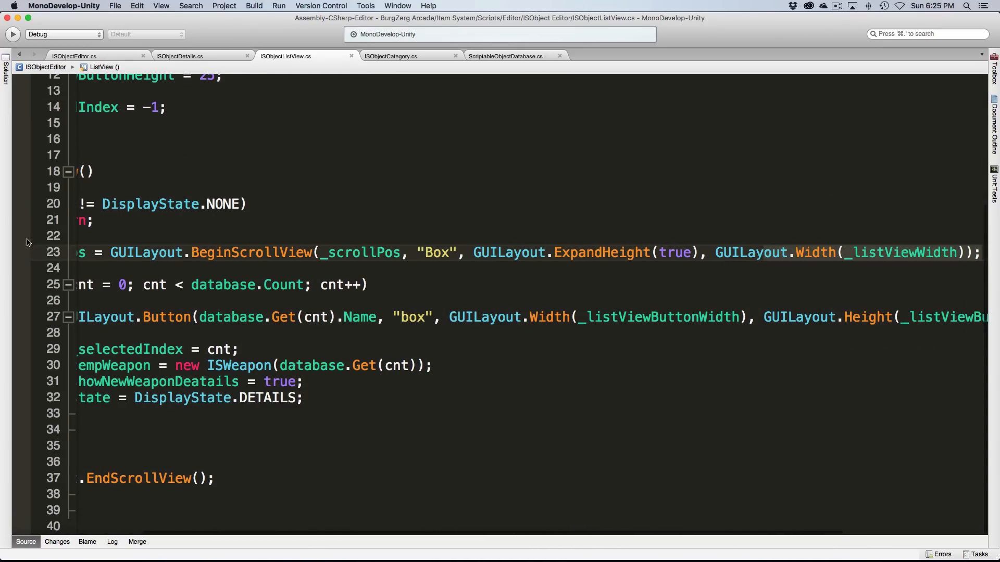
pyautogui.hscroll(-3)
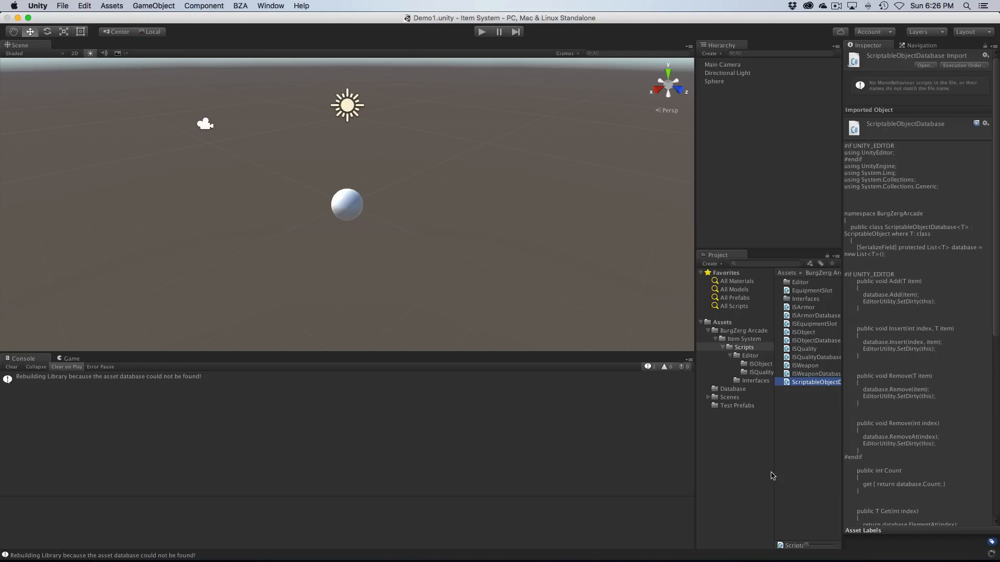
pyautogui.moveTo(762, 357)
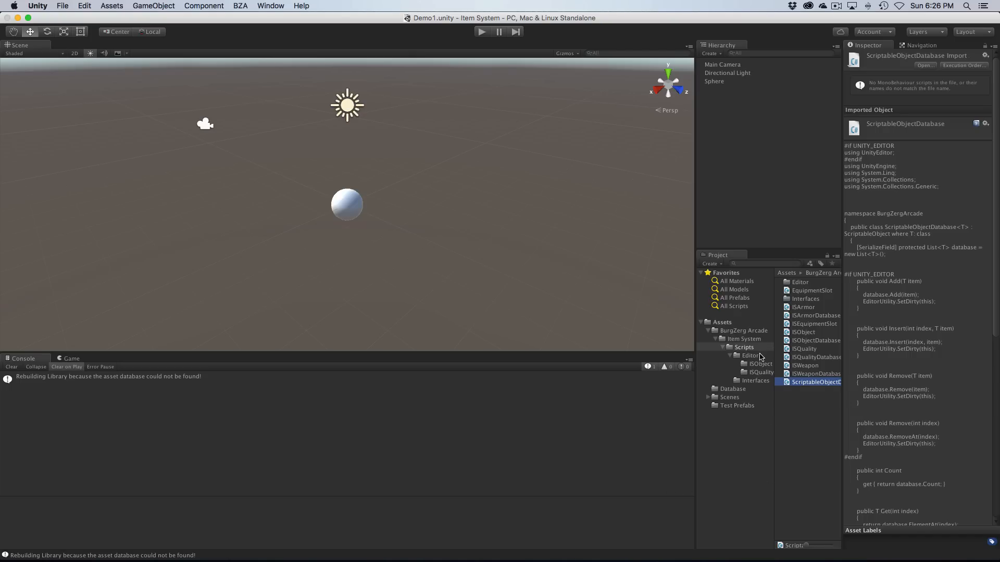
# - Create a C# script named ISObjectCategoryListView in the Editor folder and open it
pyautogui.click(751, 355)
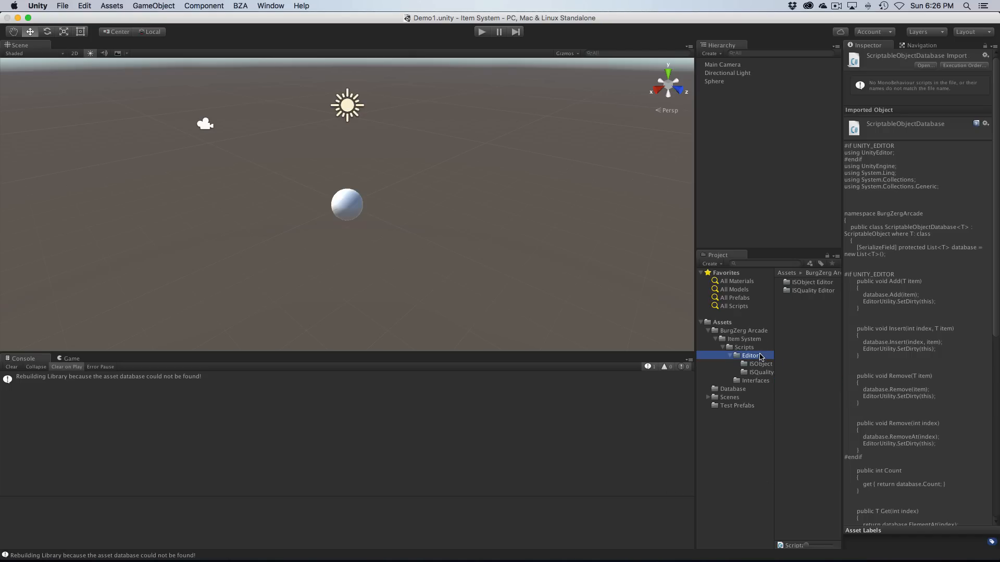
pyautogui.click(751, 355)
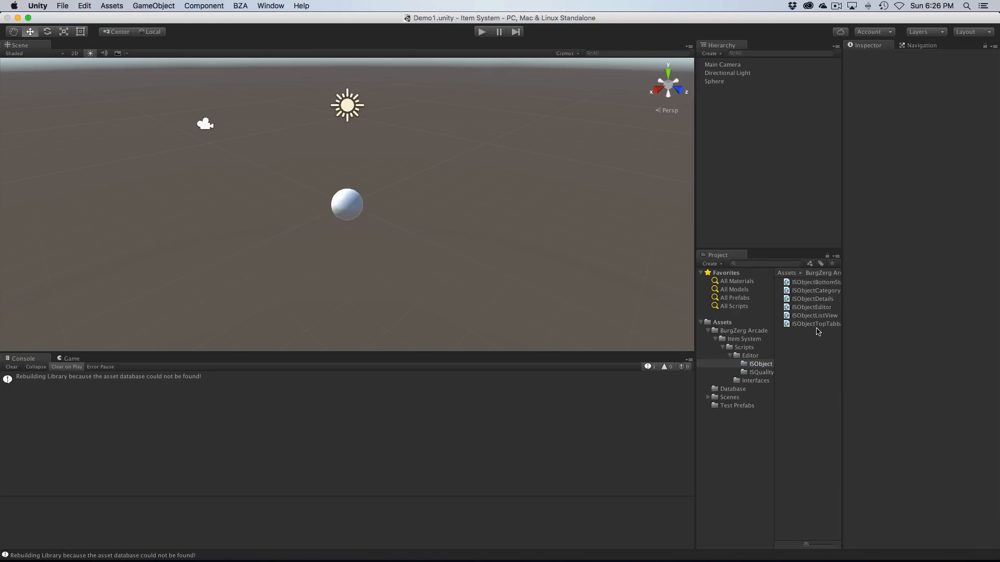
pyautogui.click(811, 299)
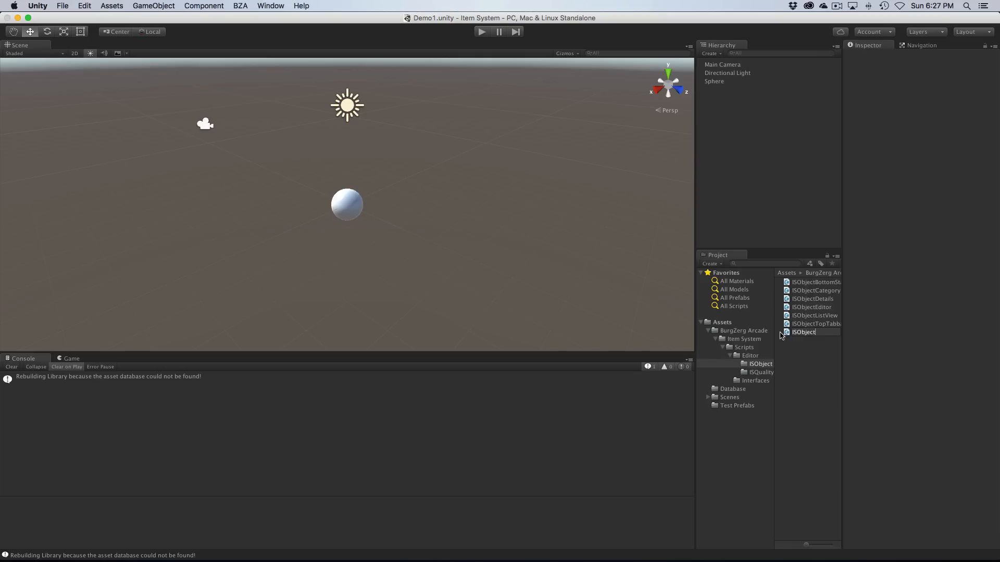
pyautogui.write('ISObjectCategoryList')
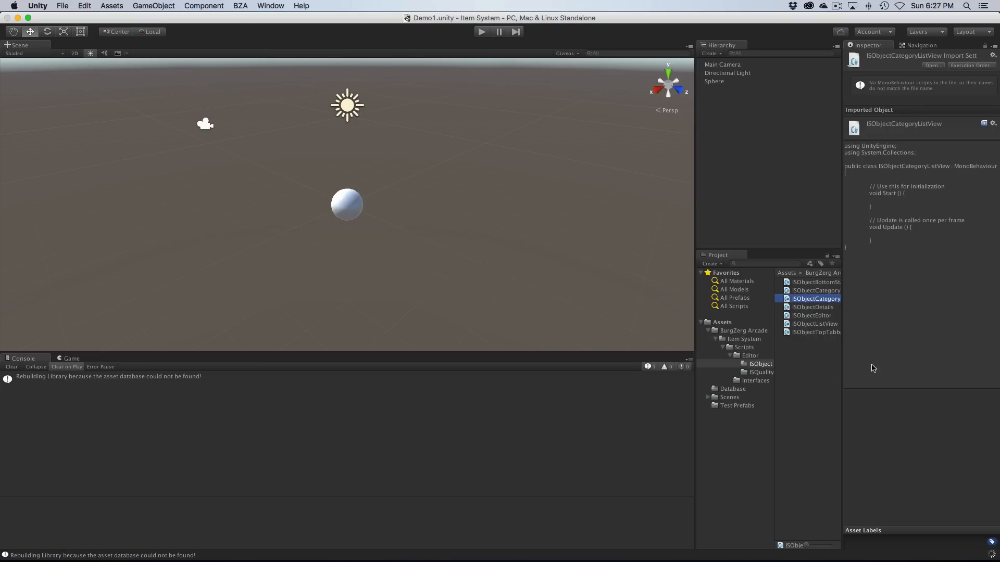
pyautogui.click(814, 290)
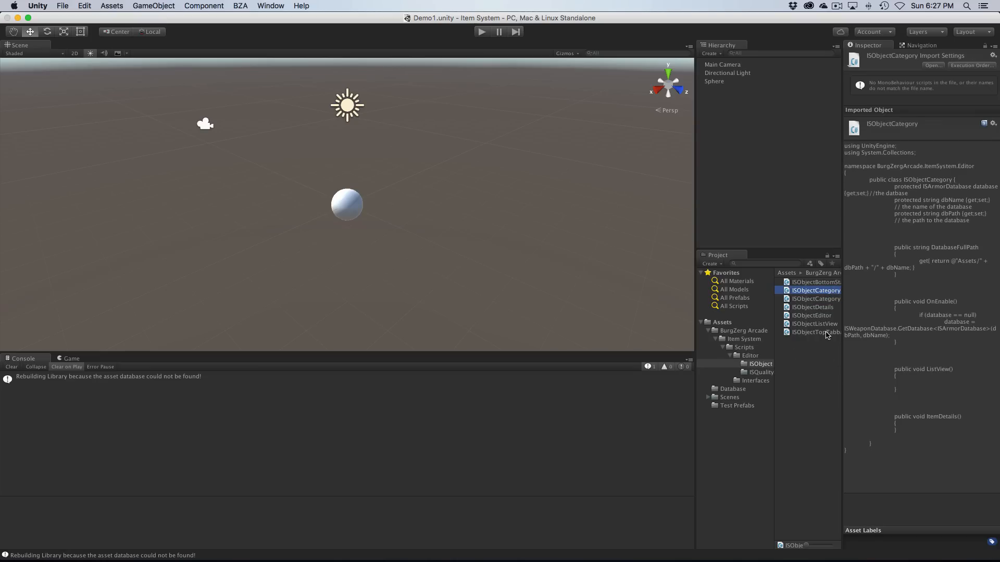
pyautogui.moveTo(694, 304)
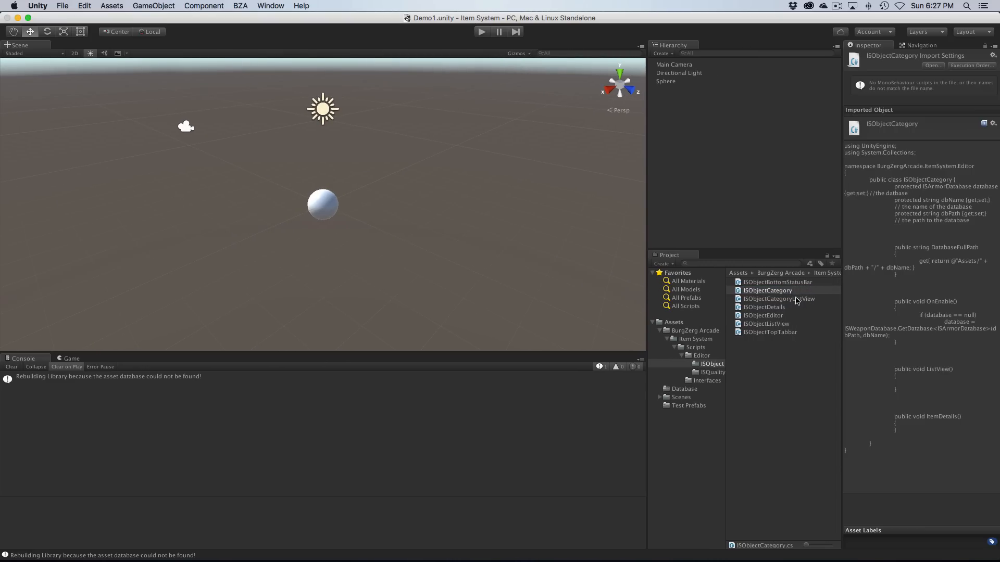
pyautogui.doubleClick(779, 298)
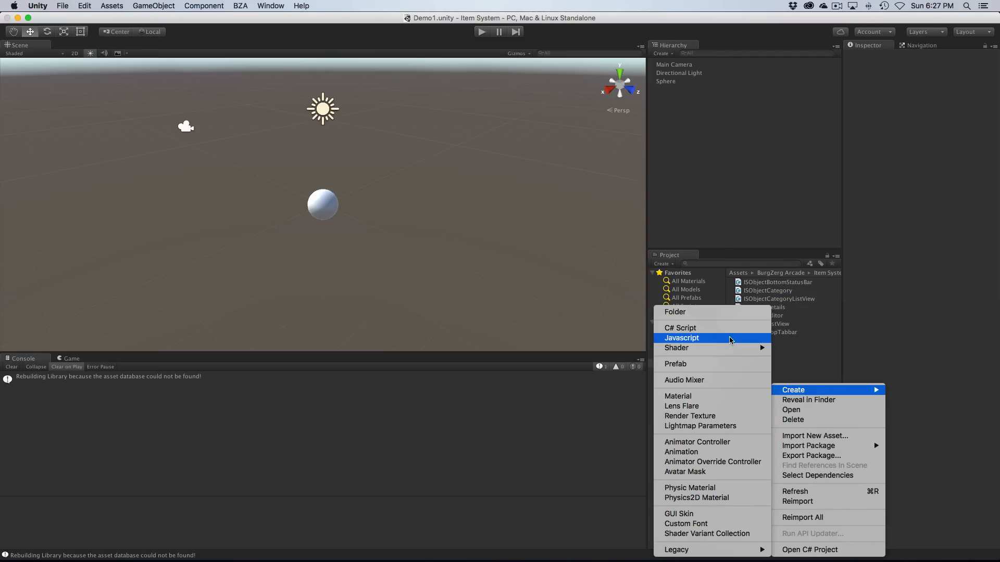
# - Create a second C# script, ISObjectCategoryDetails, and open it in the code editor
pyautogui.click(680, 327)
pyautogui.write('ISObjectCategoryDetails')
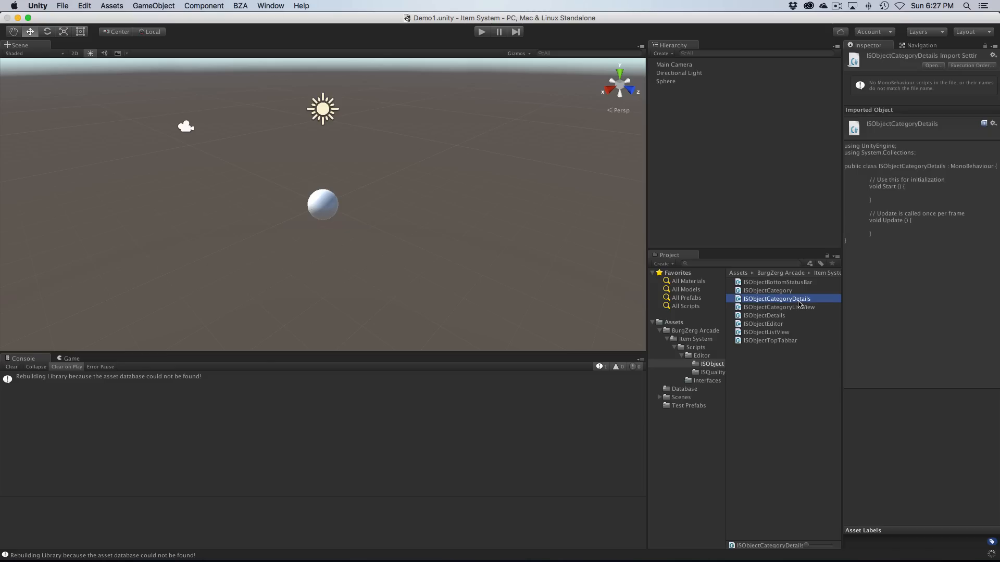
pyautogui.doubleClick(777, 299)
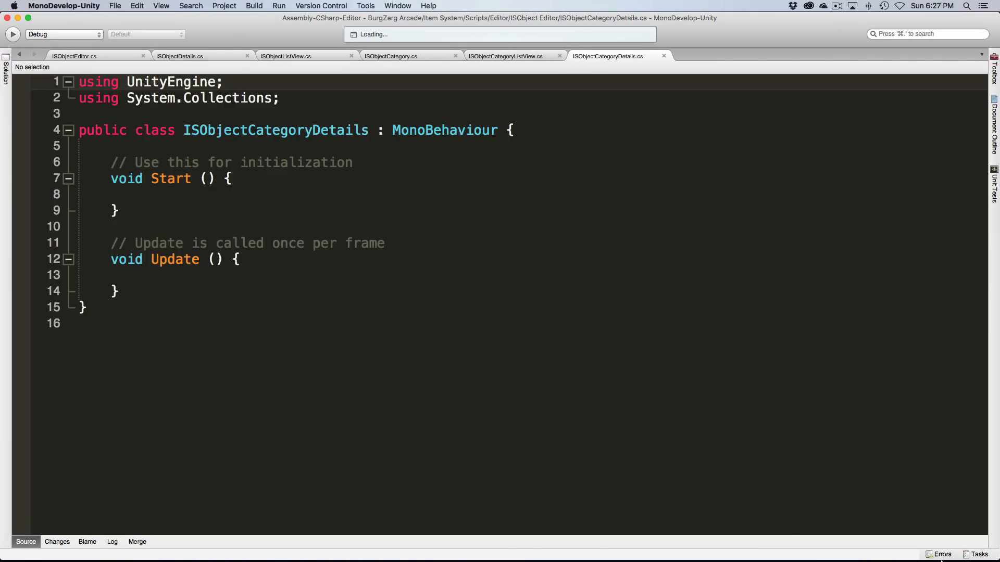
# - Declare ISObjectCategory as public partial class, comparing with the ISObjectEditor partial files
pyautogui.click(390, 57)
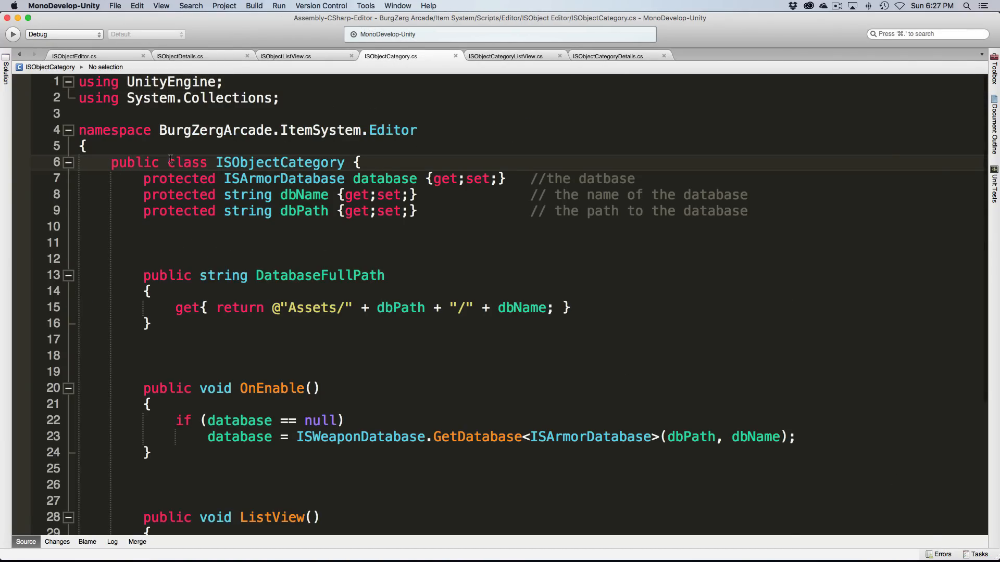
pyautogui.write('partial')
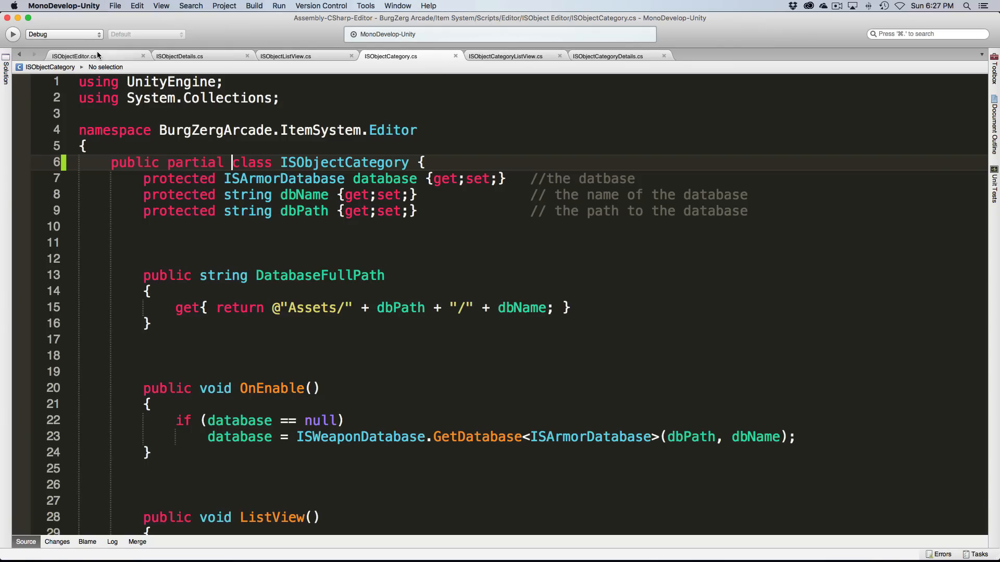
pyautogui.click(73, 56)
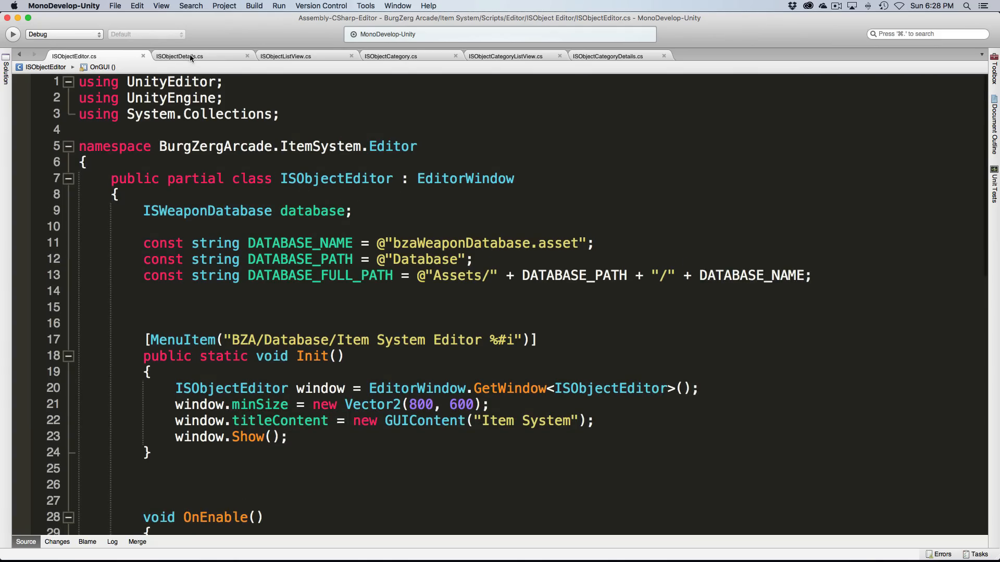
pyautogui.click(179, 56)
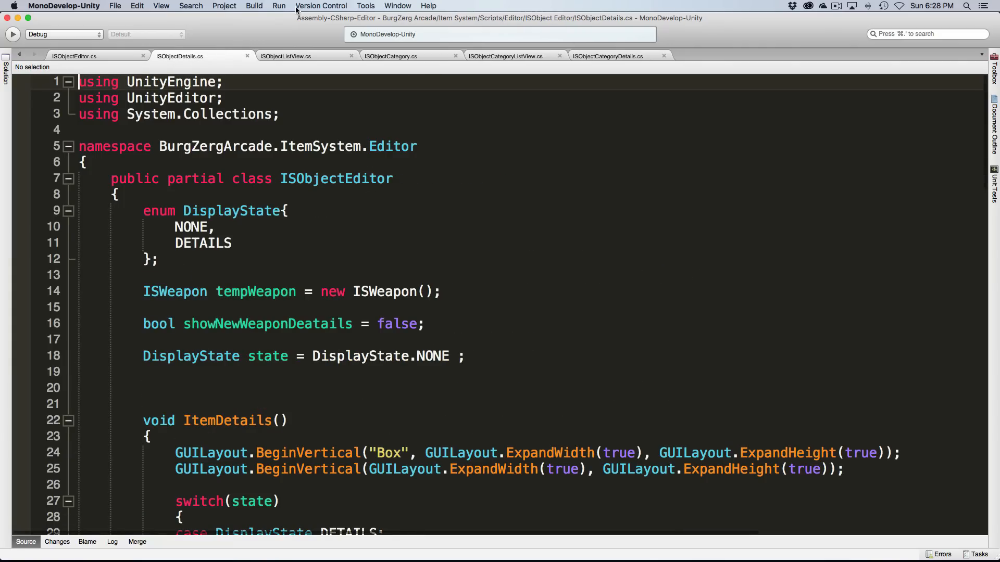
pyautogui.click(285, 57)
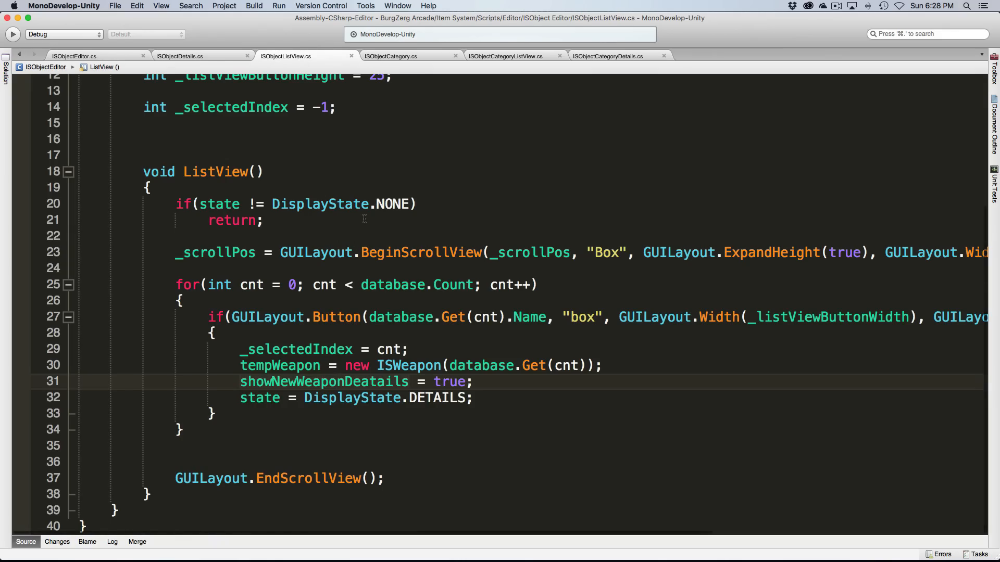
pyautogui.scroll(3)
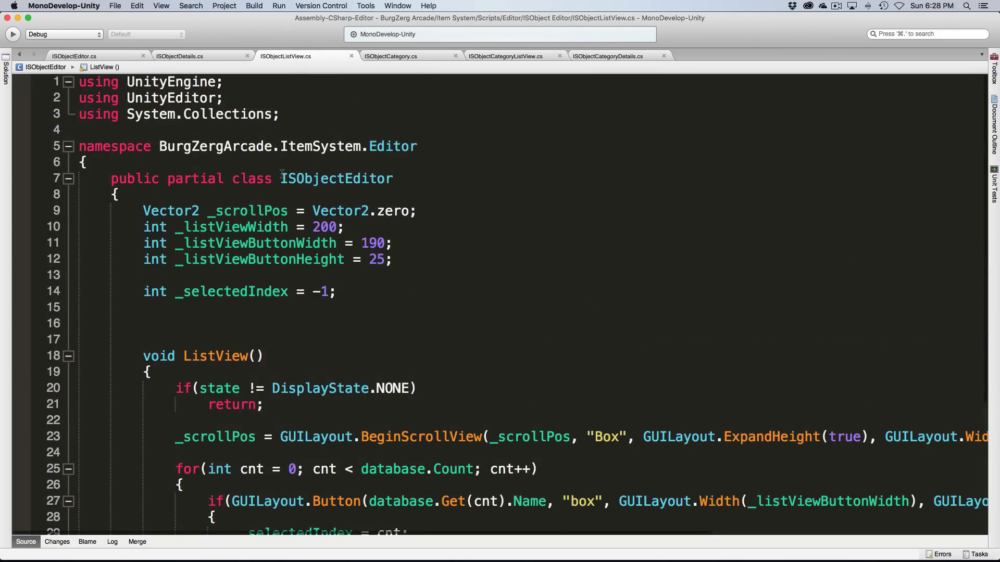
pyautogui.click(390, 57)
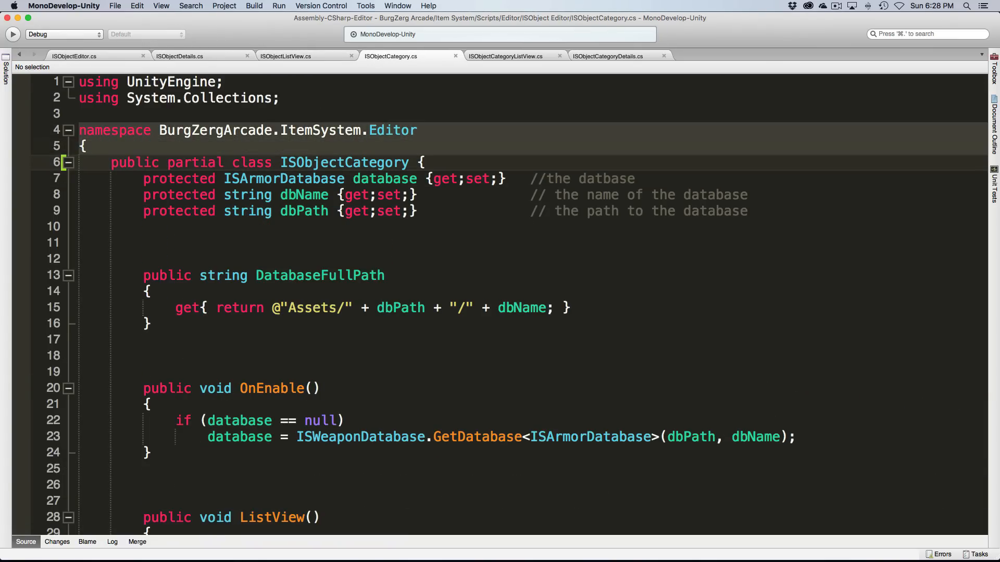
pyautogui.moveTo(482, 53)
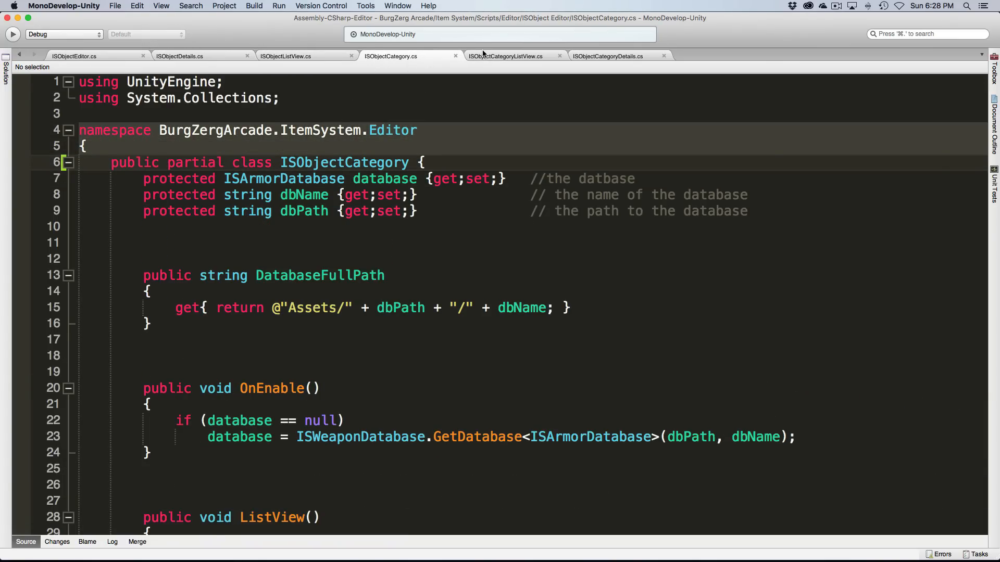
# - Paste ISObjectCategory's namespace and partial class header into both new files
pyautogui.click(504, 56)
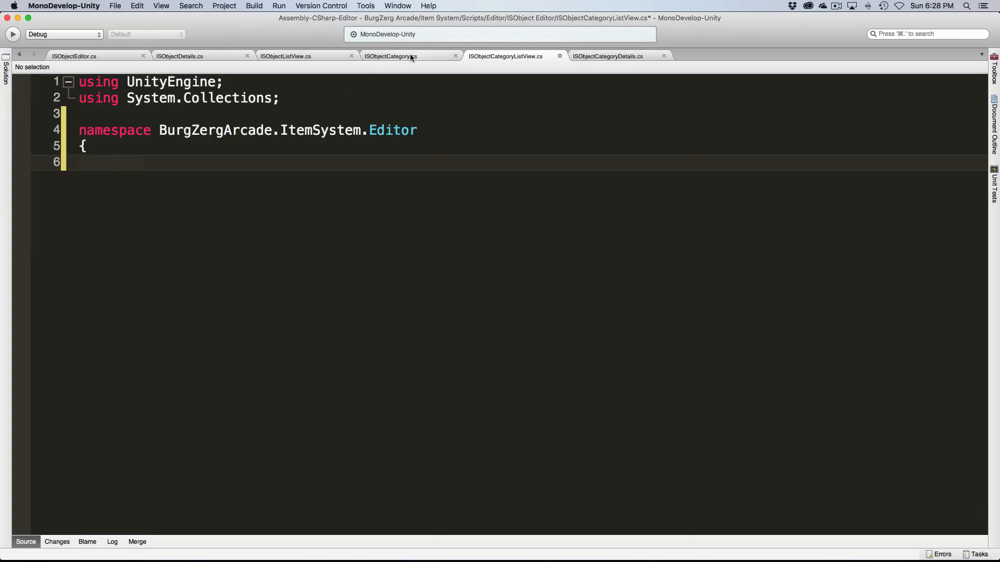
pyautogui.click(391, 56)
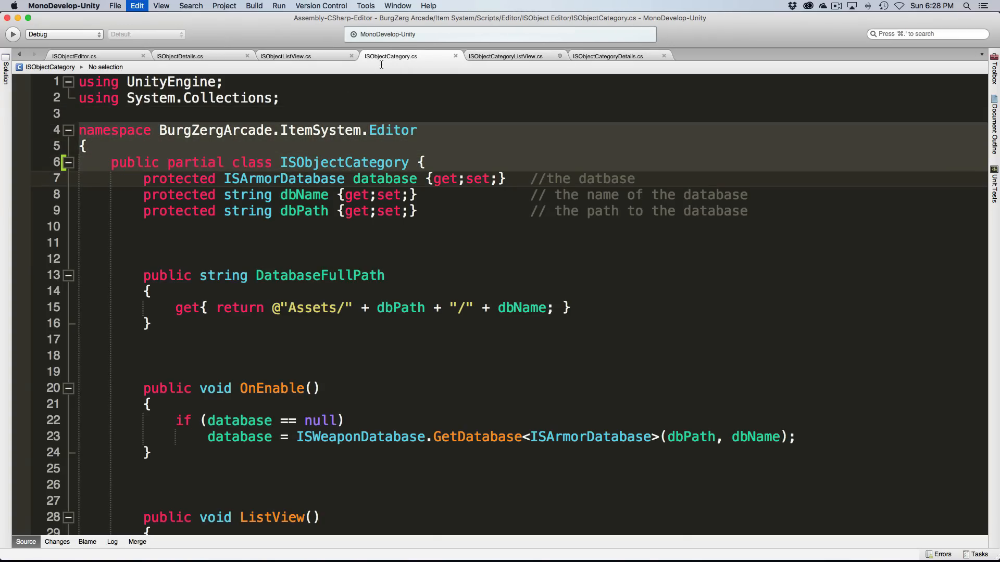
pyautogui.click(504, 56)
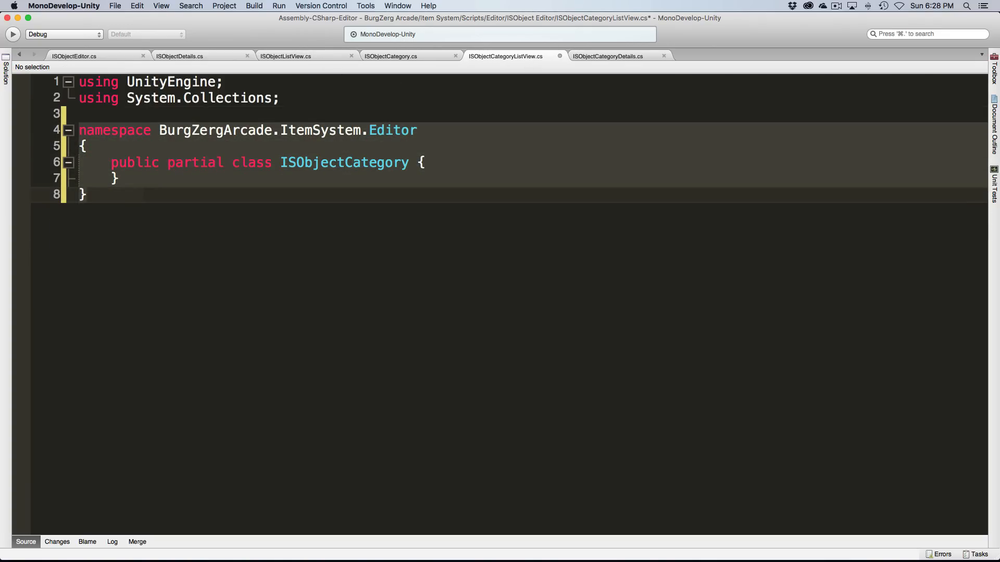
pyautogui.click(607, 56)
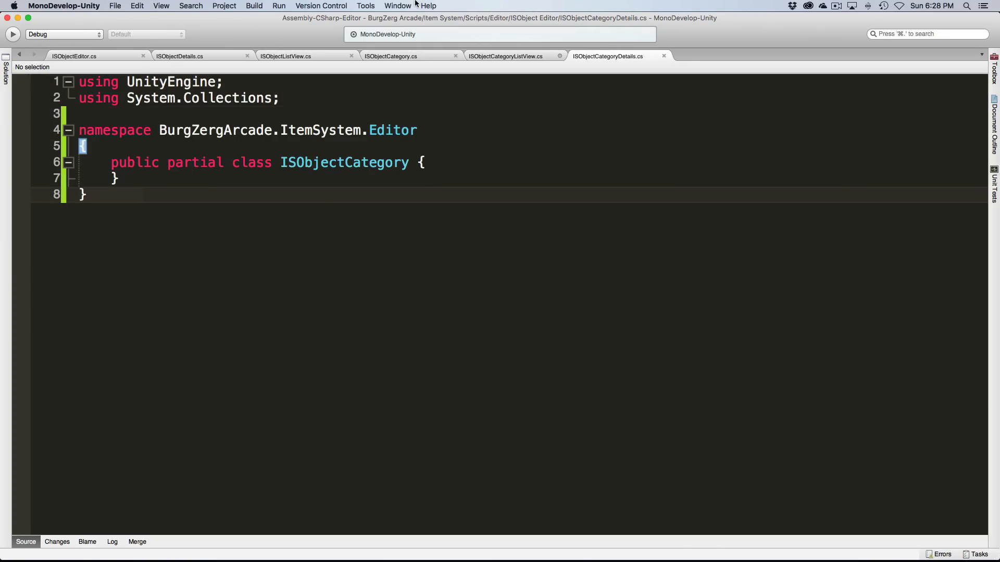
pyautogui.click(504, 56)
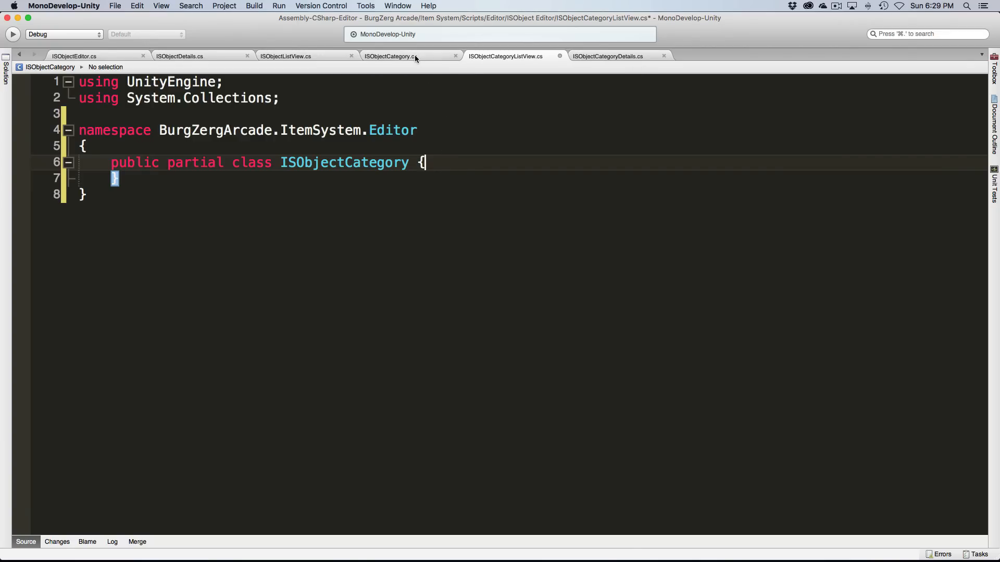
# - Move public void ListView() from ISObjectCategory into ISObjectCategoryListView
pyautogui.click(391, 57)
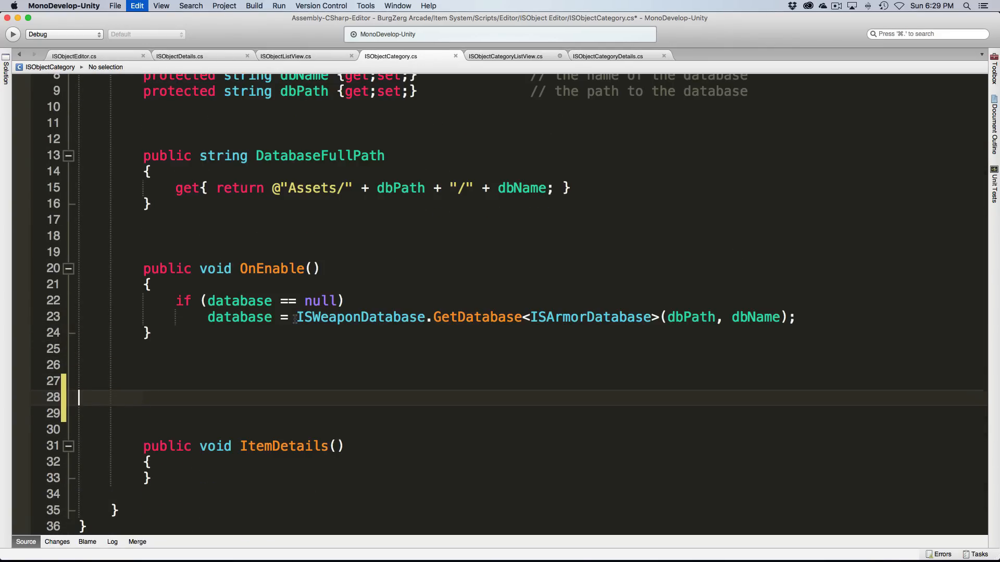
pyautogui.click(504, 57)
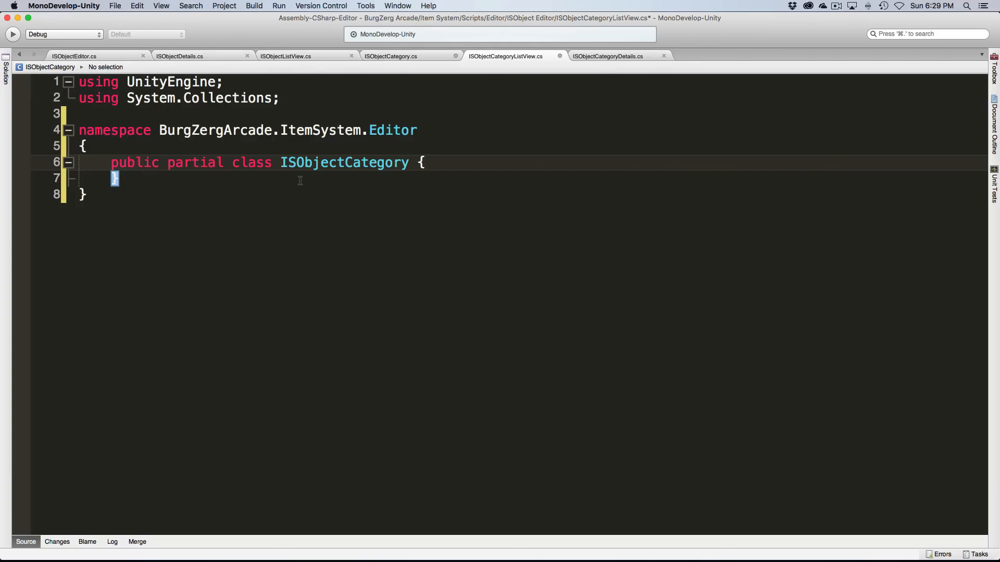
pyautogui.write('public void ListView()')
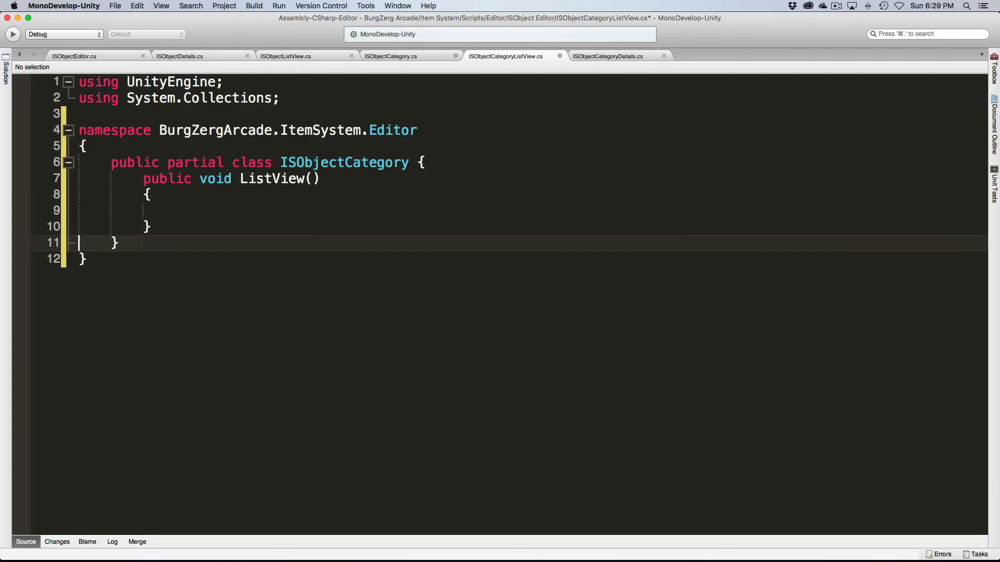
pyautogui.click(390, 56)
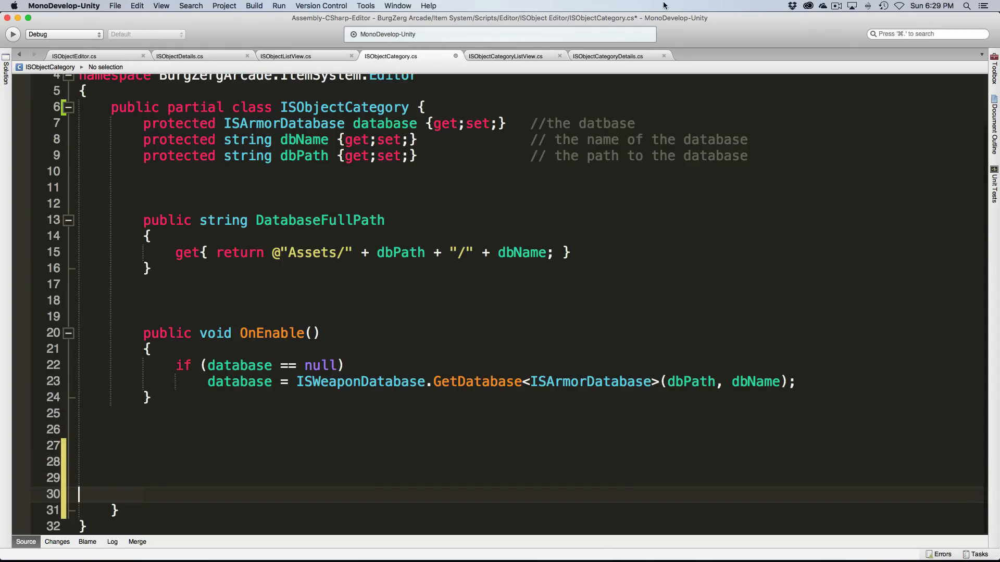
pyautogui.click(606, 57)
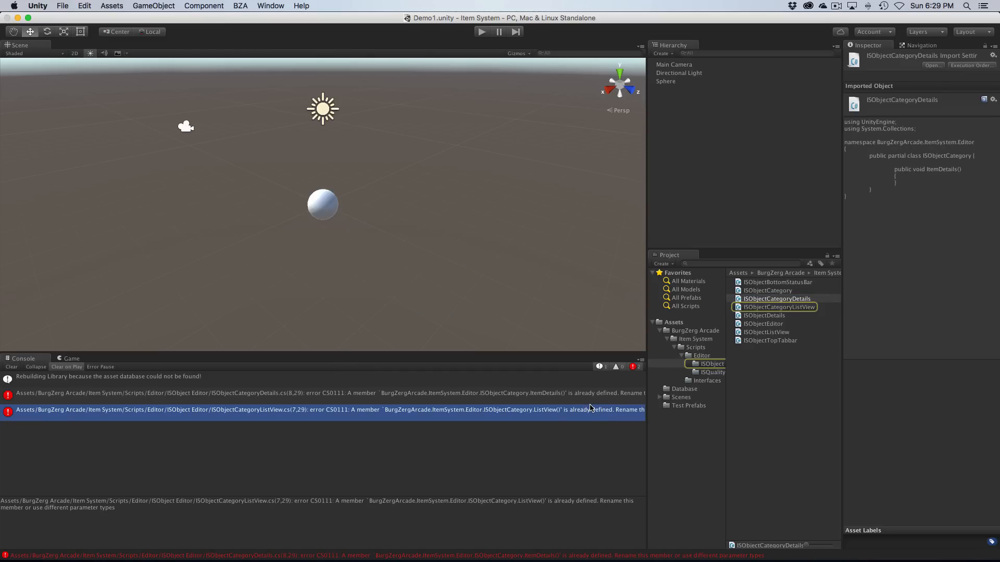
# - Open the CS0111 duplicate-member error's file, recompile in Unity and clear the console
pyautogui.doubleClick(776, 299)
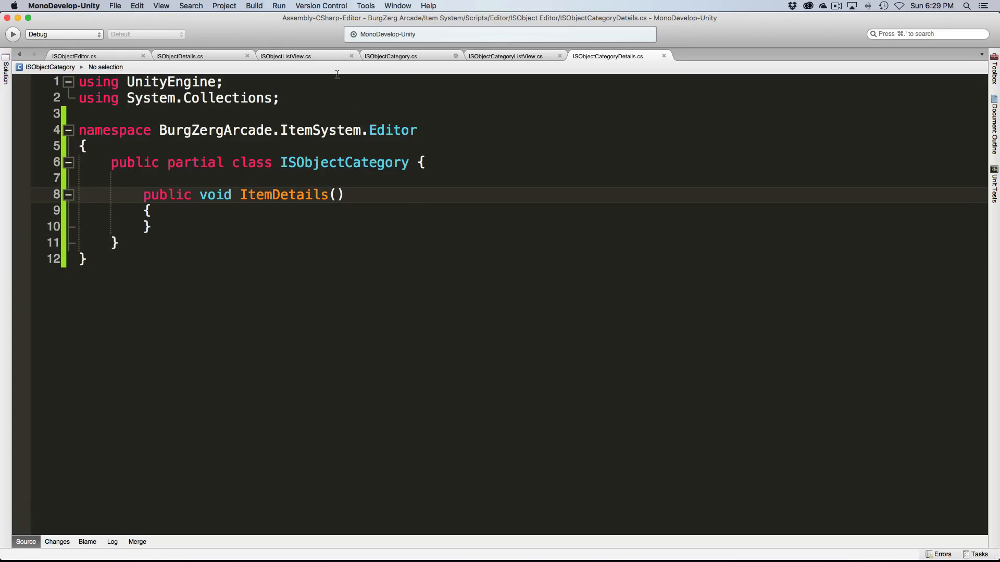
pyautogui.click(391, 56)
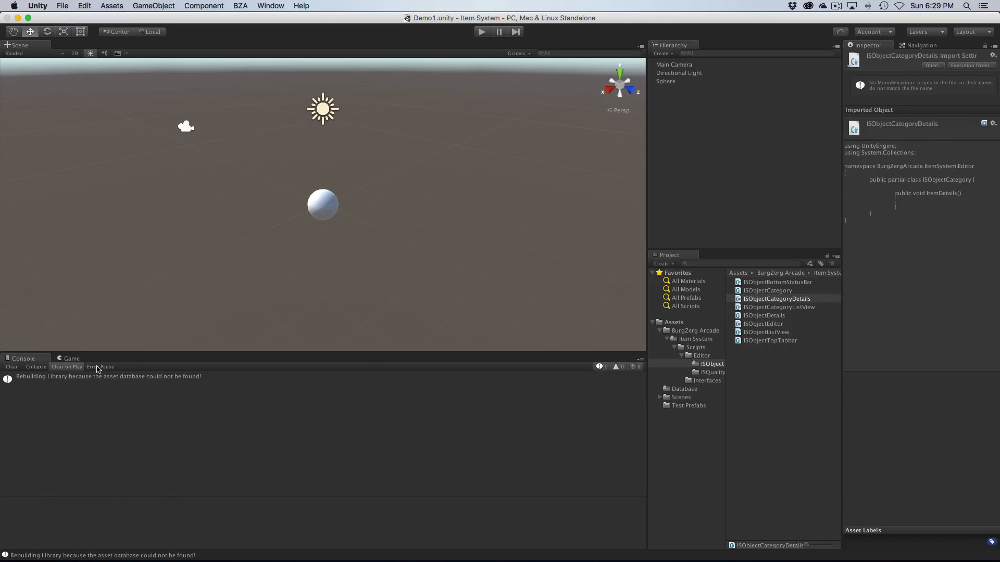
pyautogui.click(10, 367)
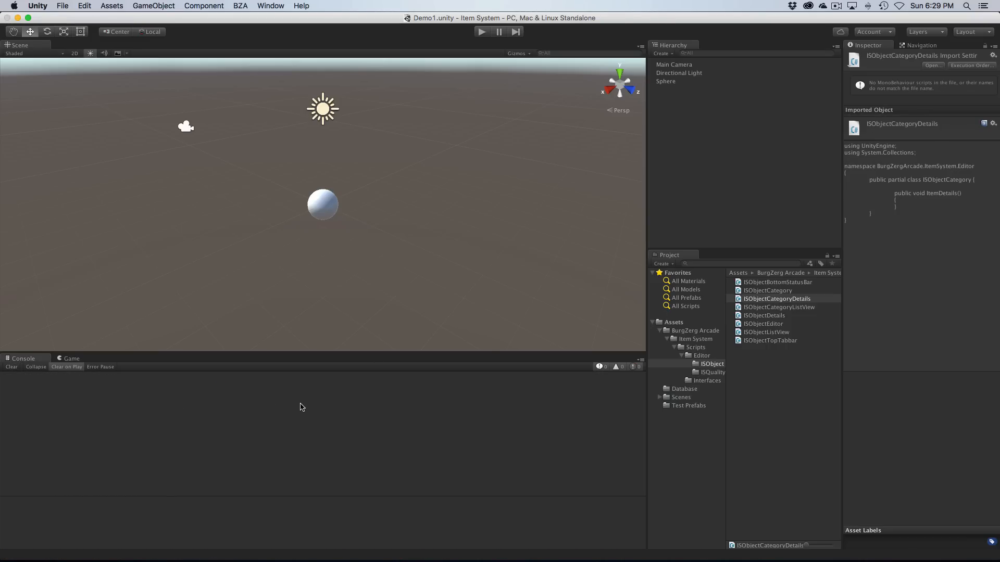